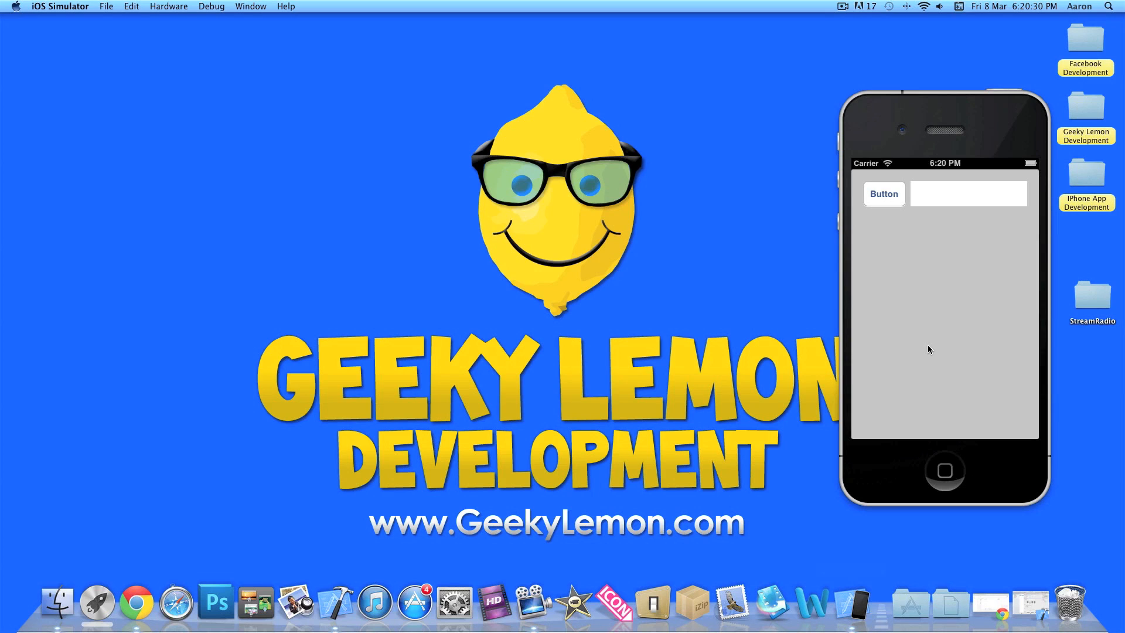
mouse_move(918, 180)
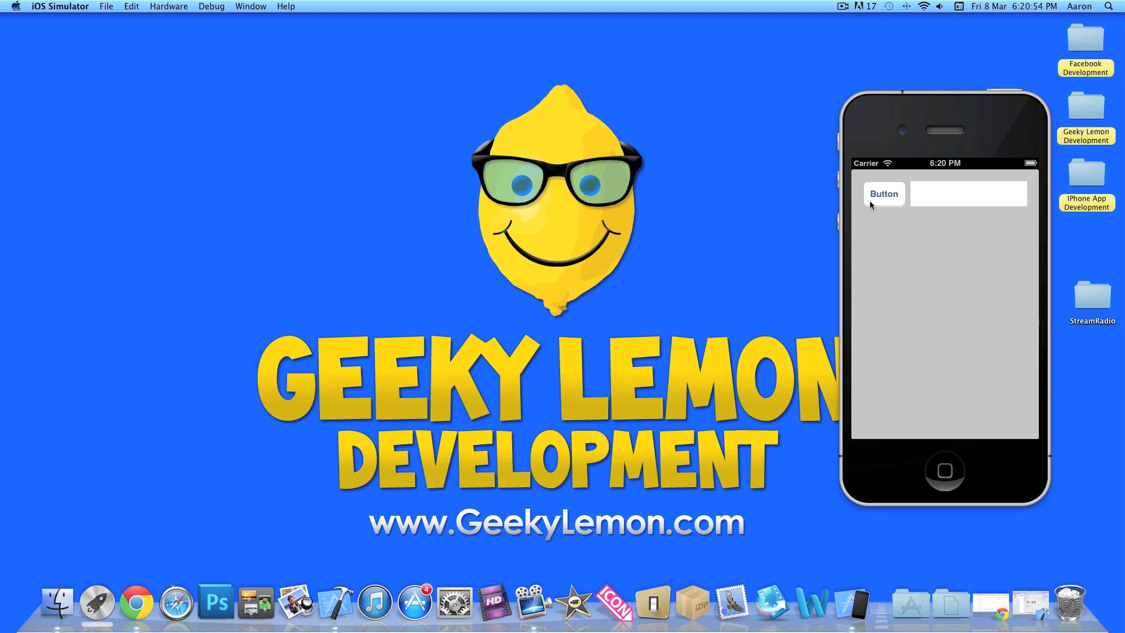
Play the live radio stream in the simulator, then close the player and return to Xcode
left_click(885, 194)
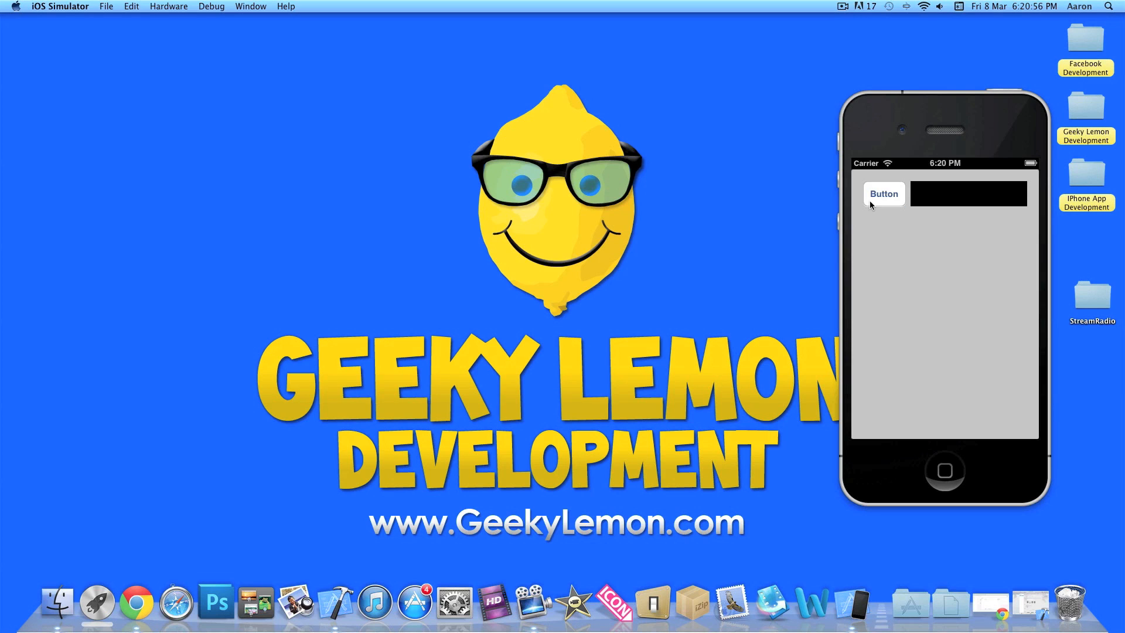
left_click(884, 192)
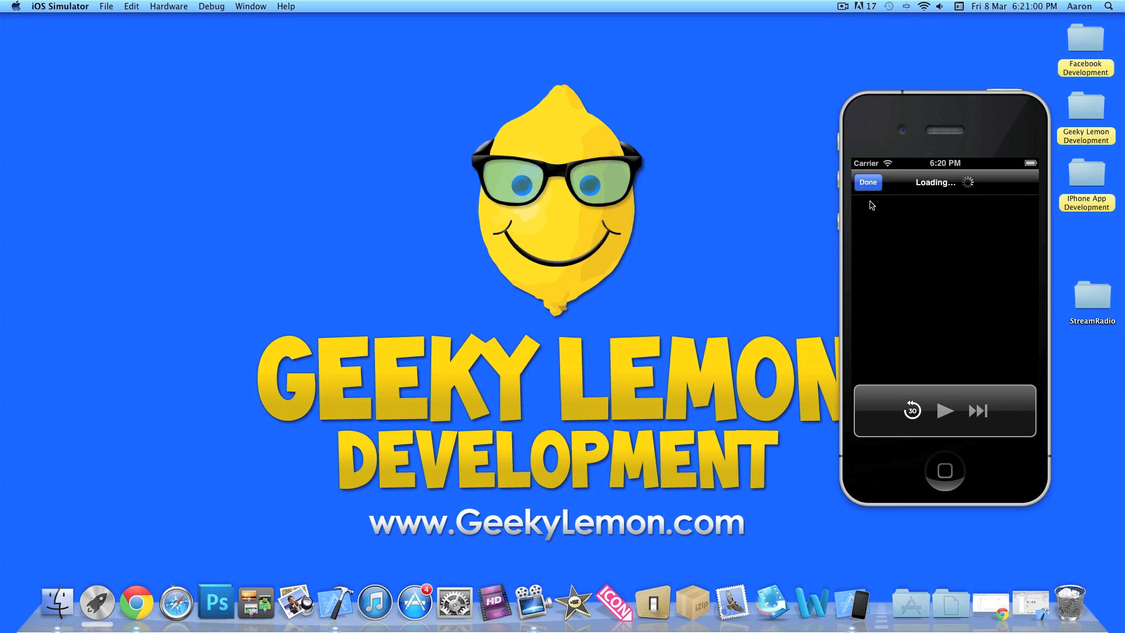
left_click(944, 410)
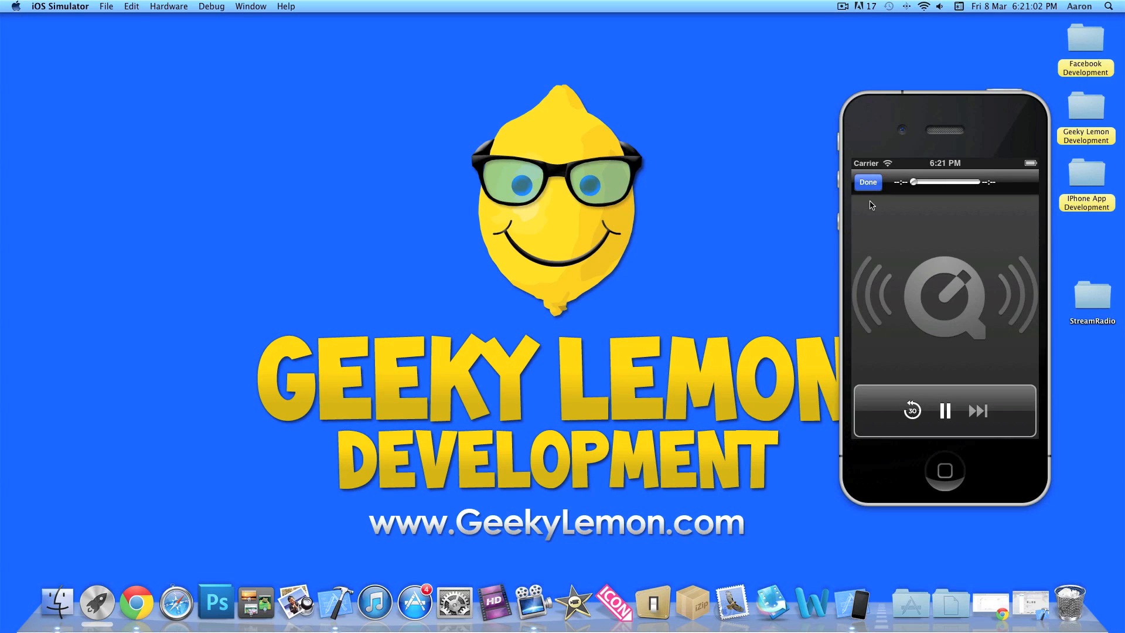
mouse_move(871, 194)
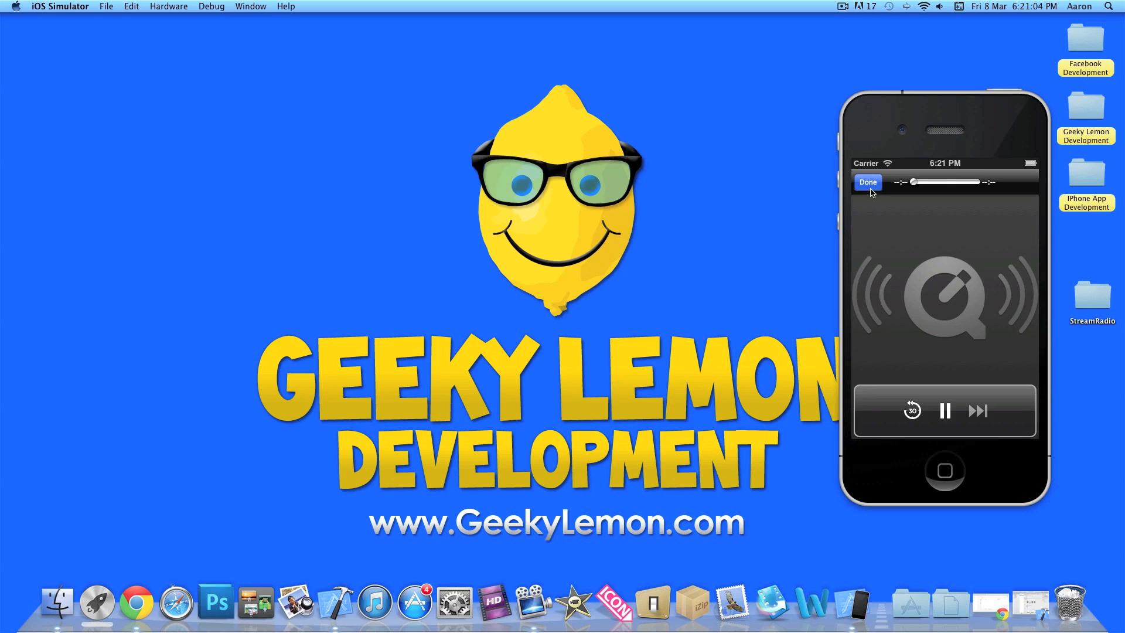
left_click(867, 182)
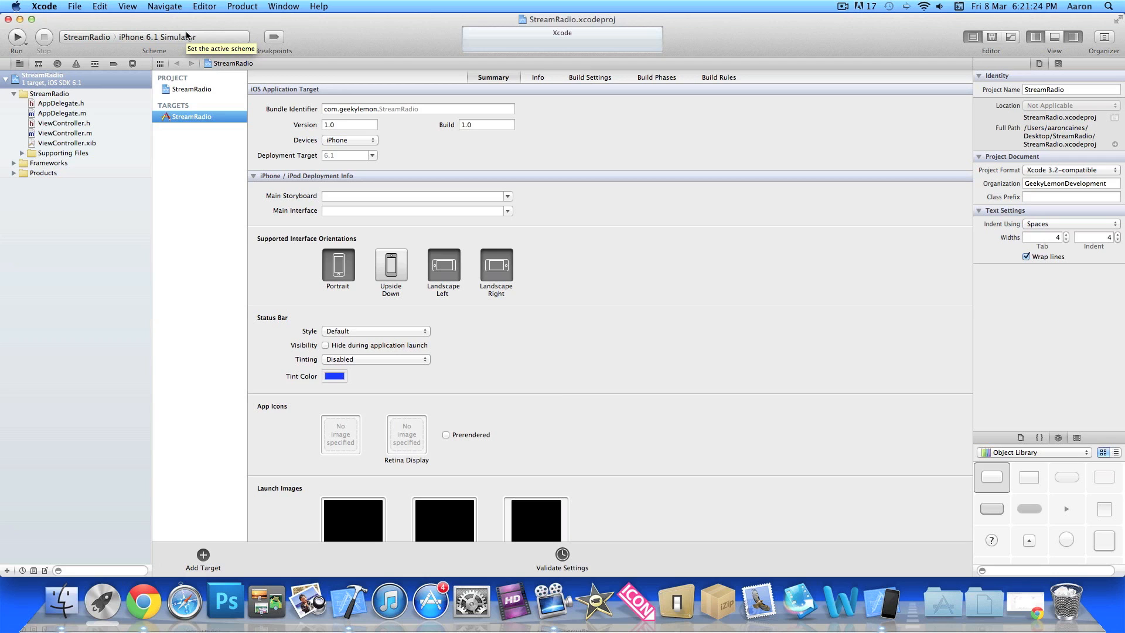
Select ViewController.h in the Project Navigator and place the cursor in its interface
left_click(65, 122)
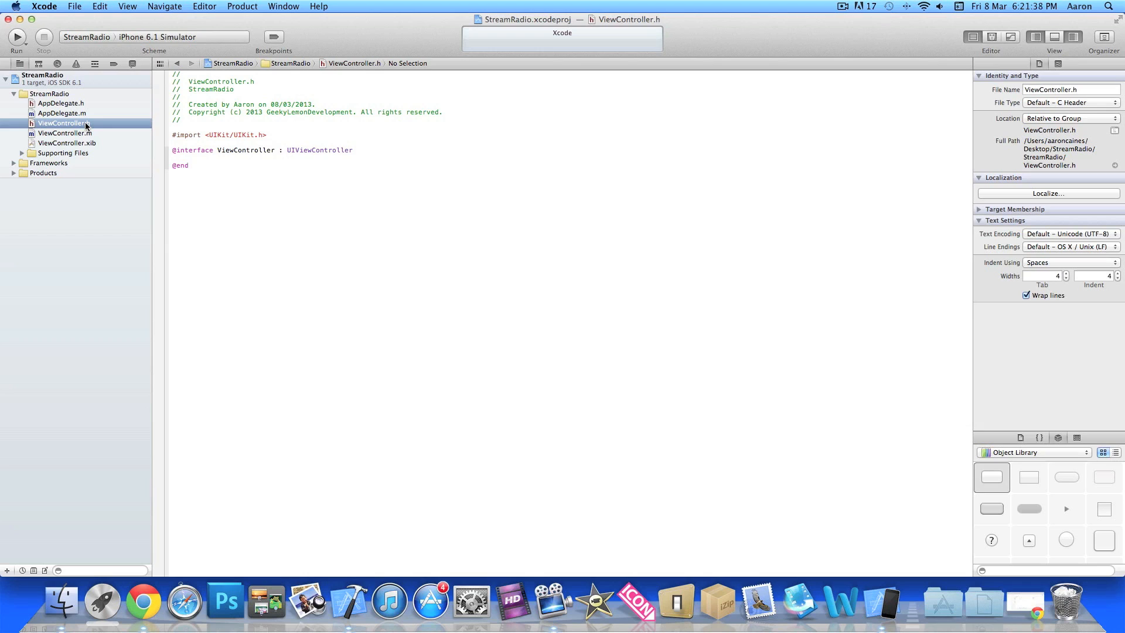
left_click(407, 150)
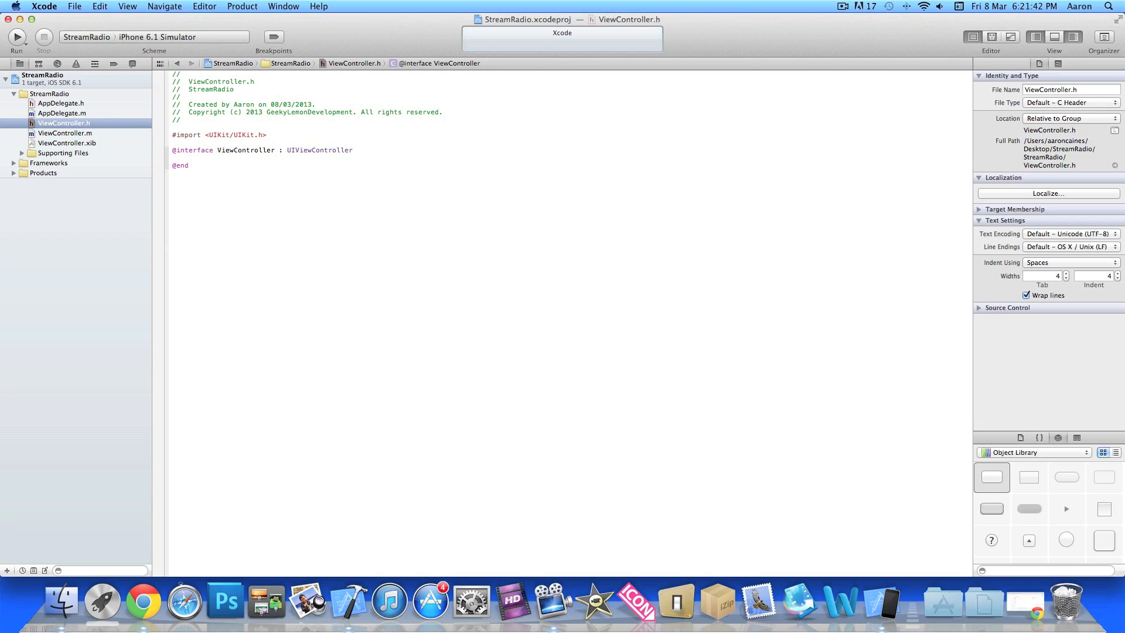
left_click(355, 150)
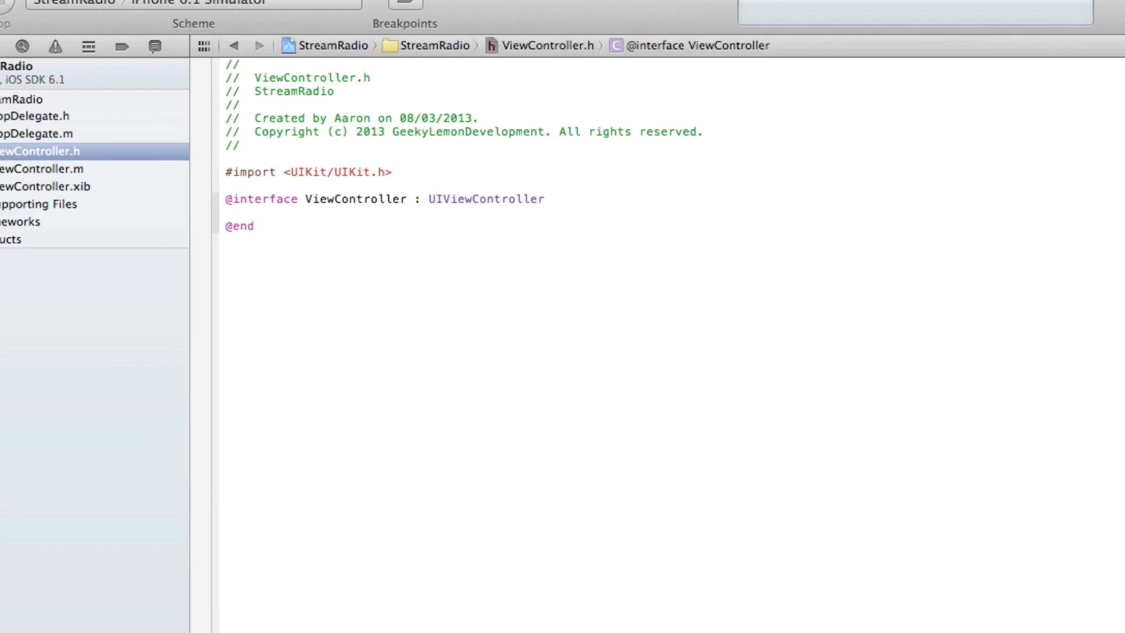
Add interface braces containing 'IBOutlet UIWebView *Webview;' to ViewController.h
type("{")
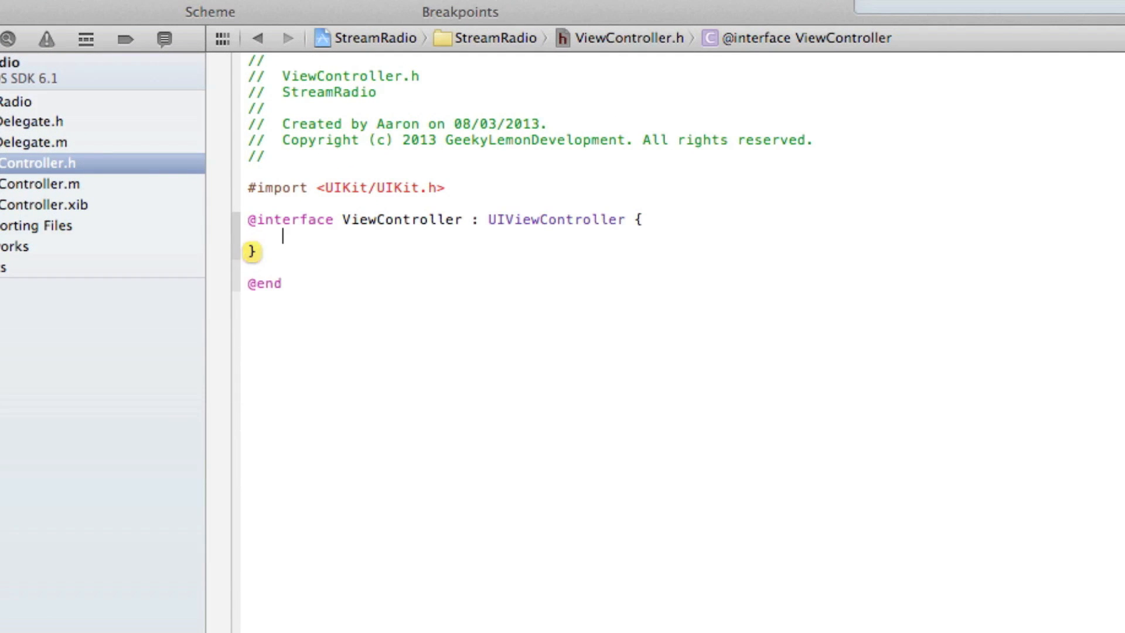
type("IBOutlet")
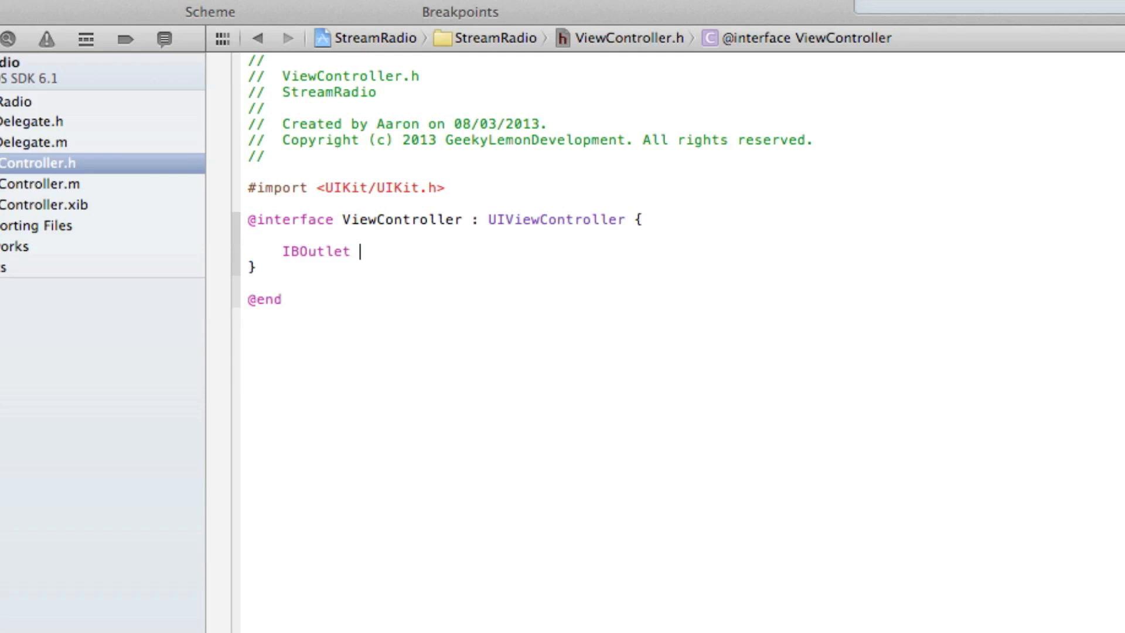
type("UIWebView")
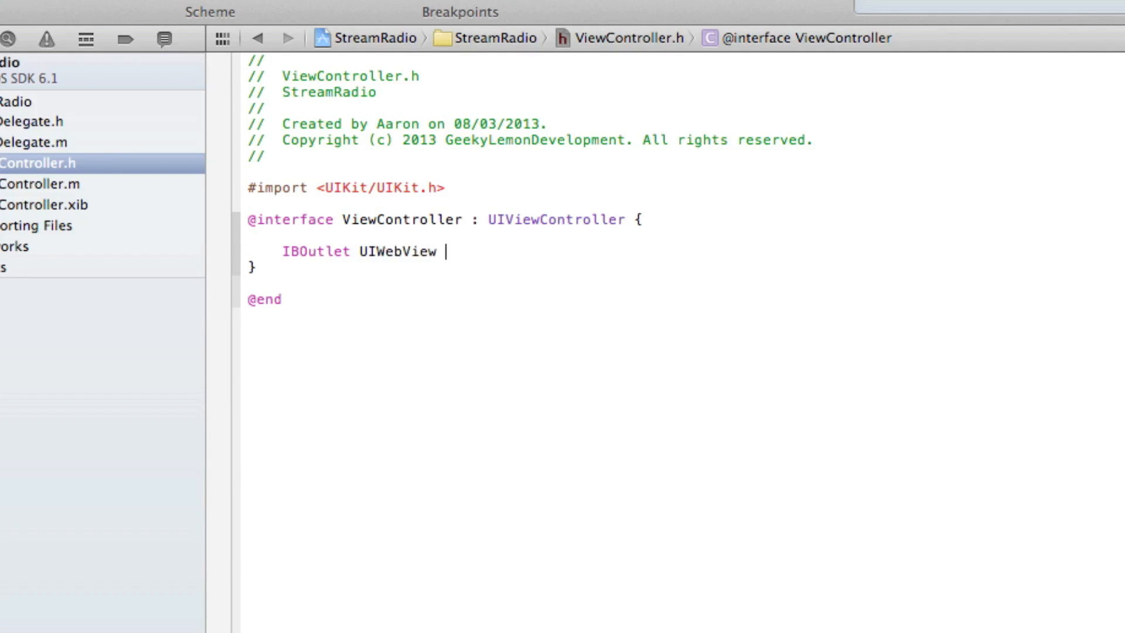
type("*")
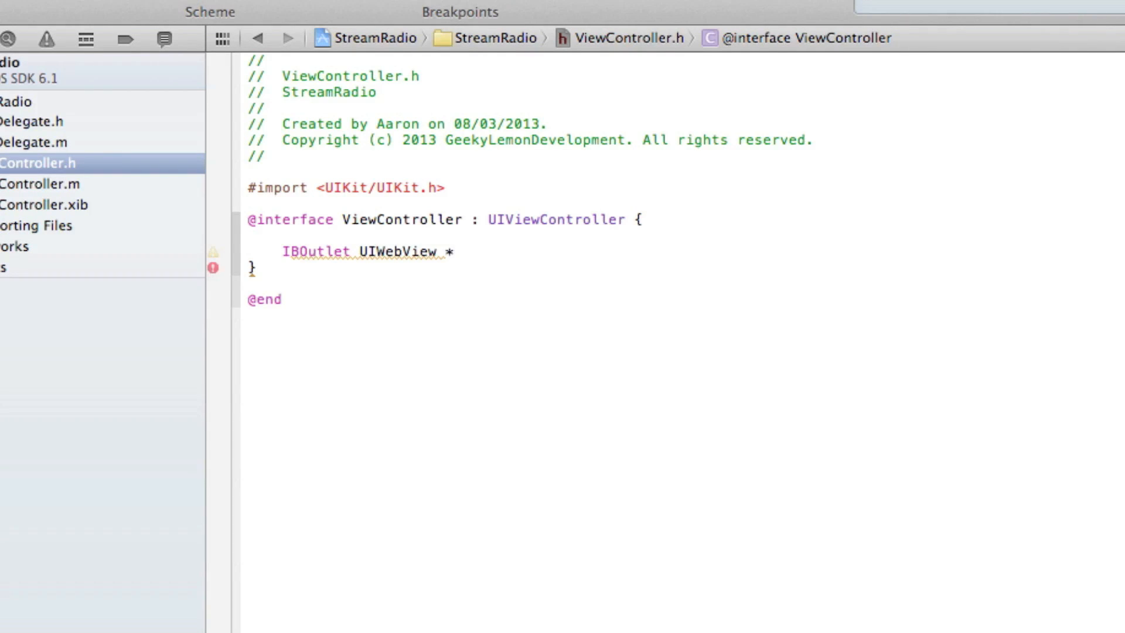
type("Web")
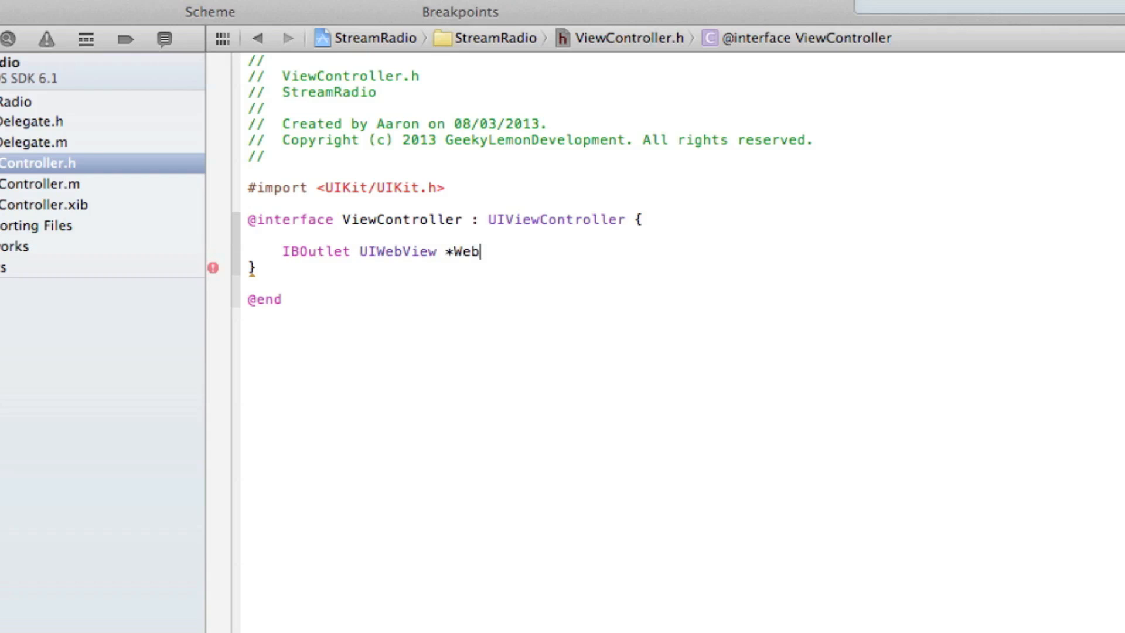
type("view")
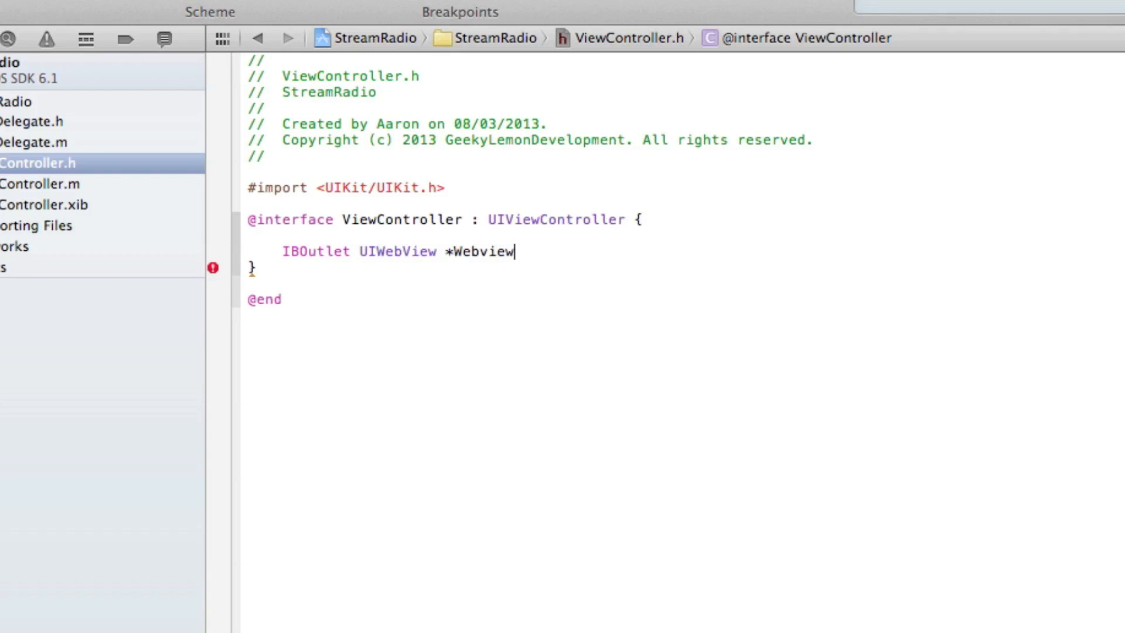
type(";")
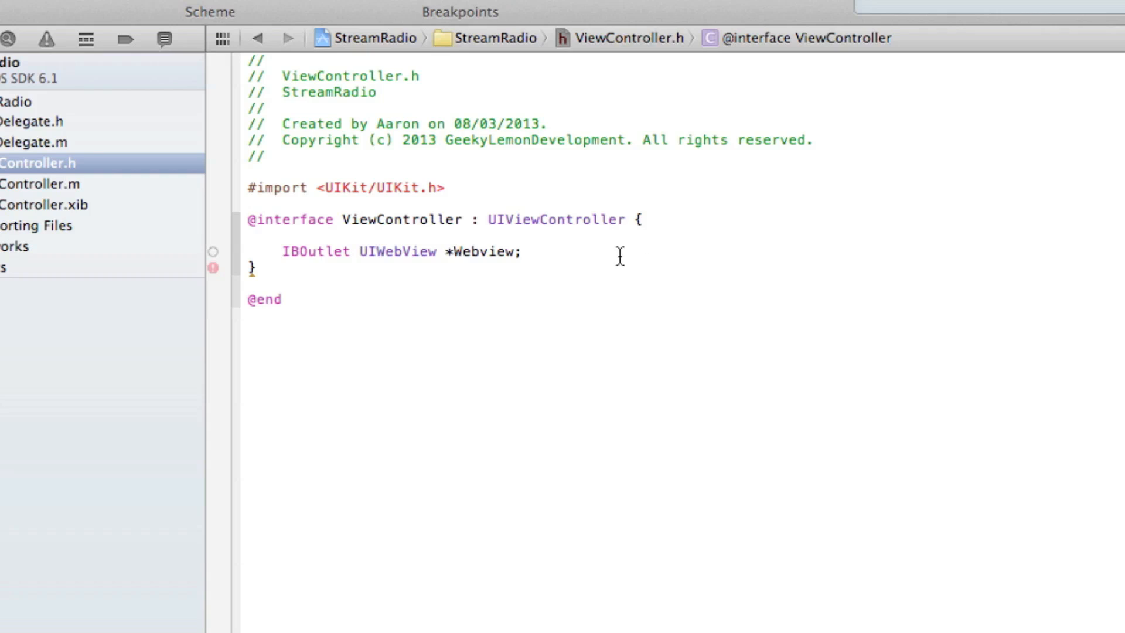
key("Return")
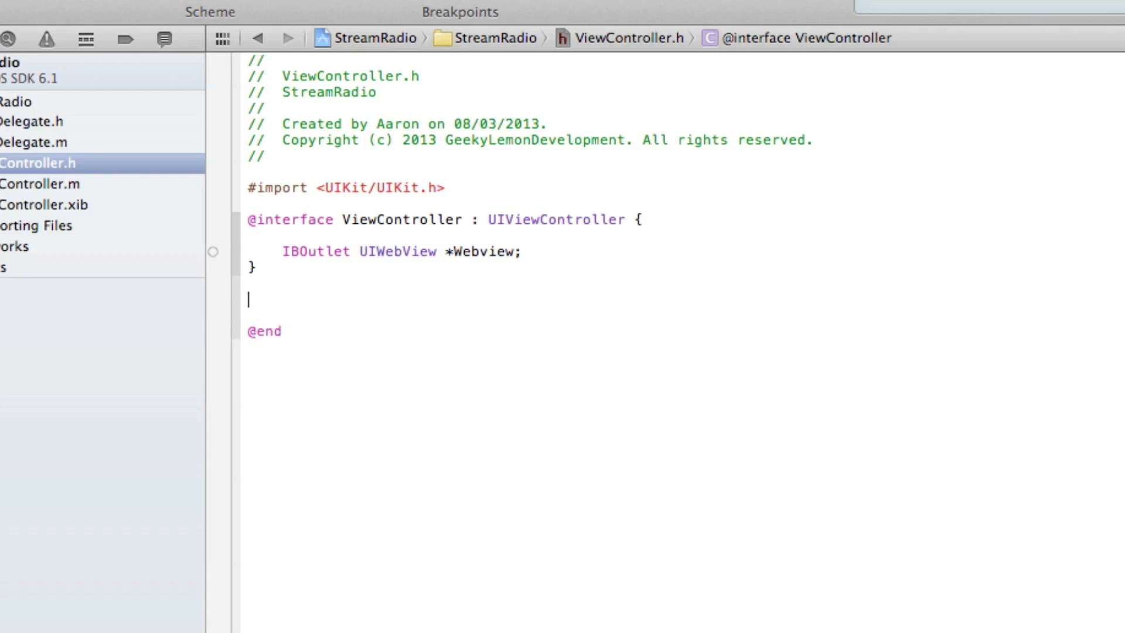
type("-(IBAction)selector:(id)sender")
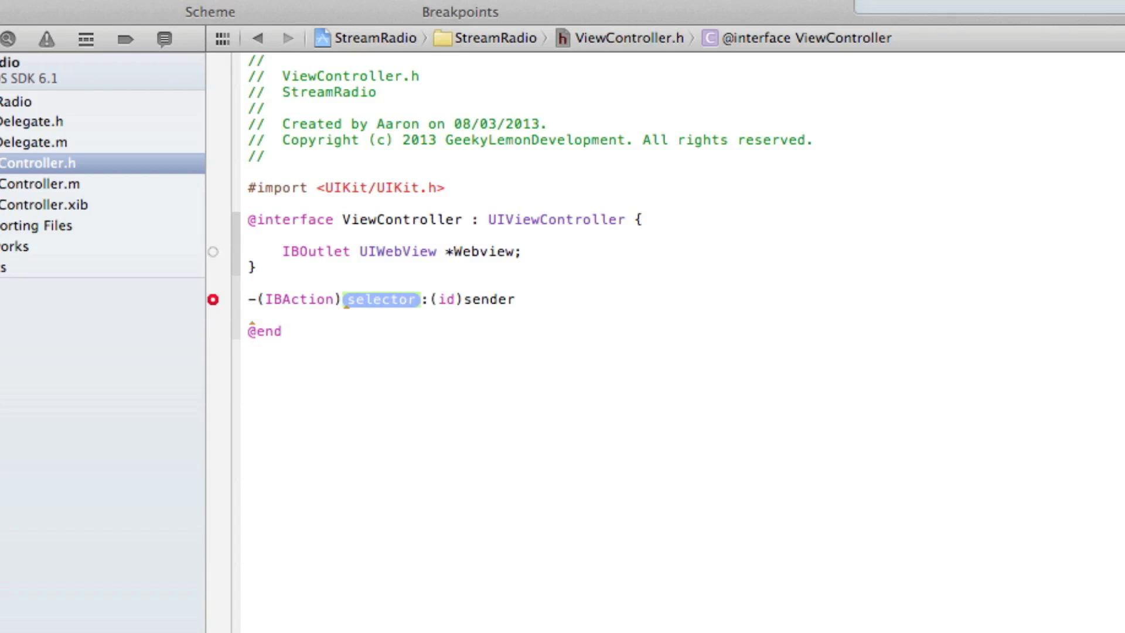
type("Play")
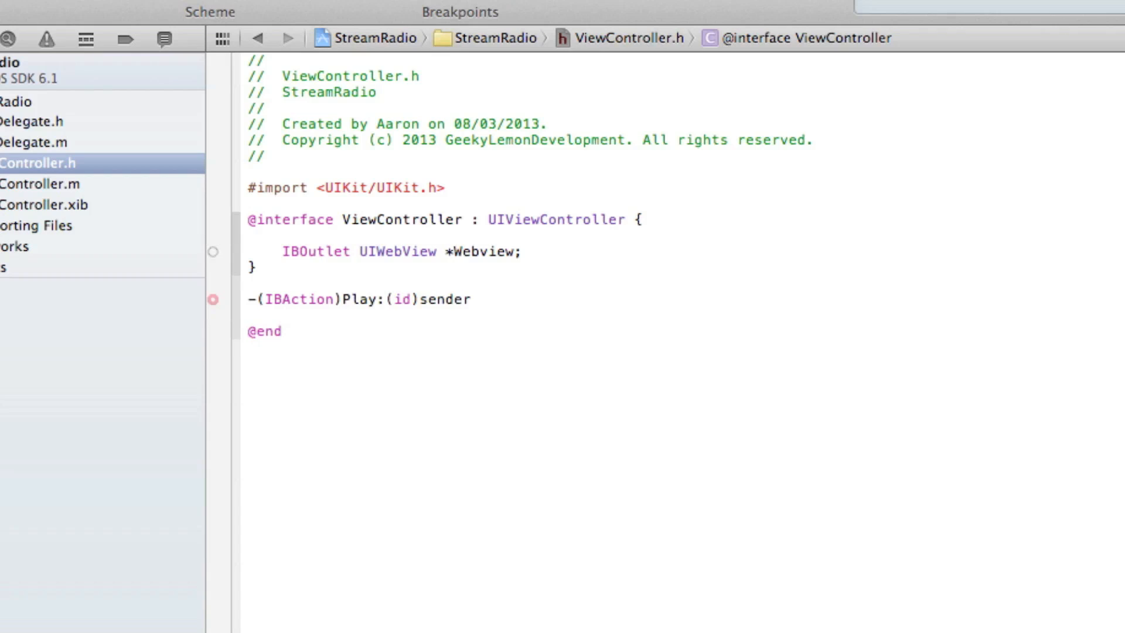
left_click(474, 300)
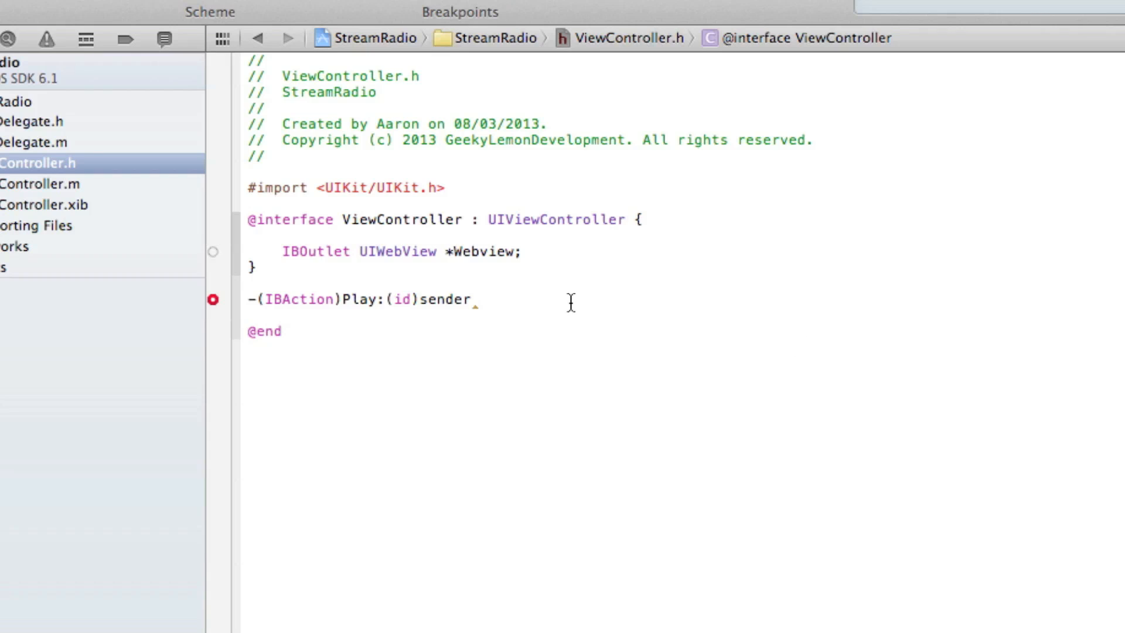
type(";")
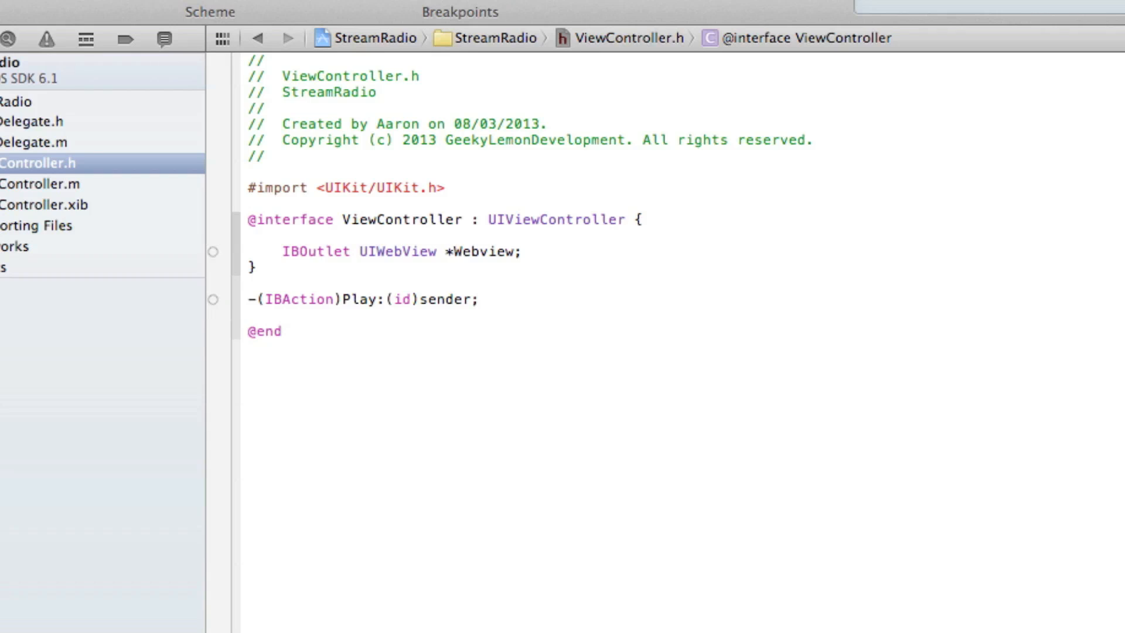
mouse_move(445, 298)
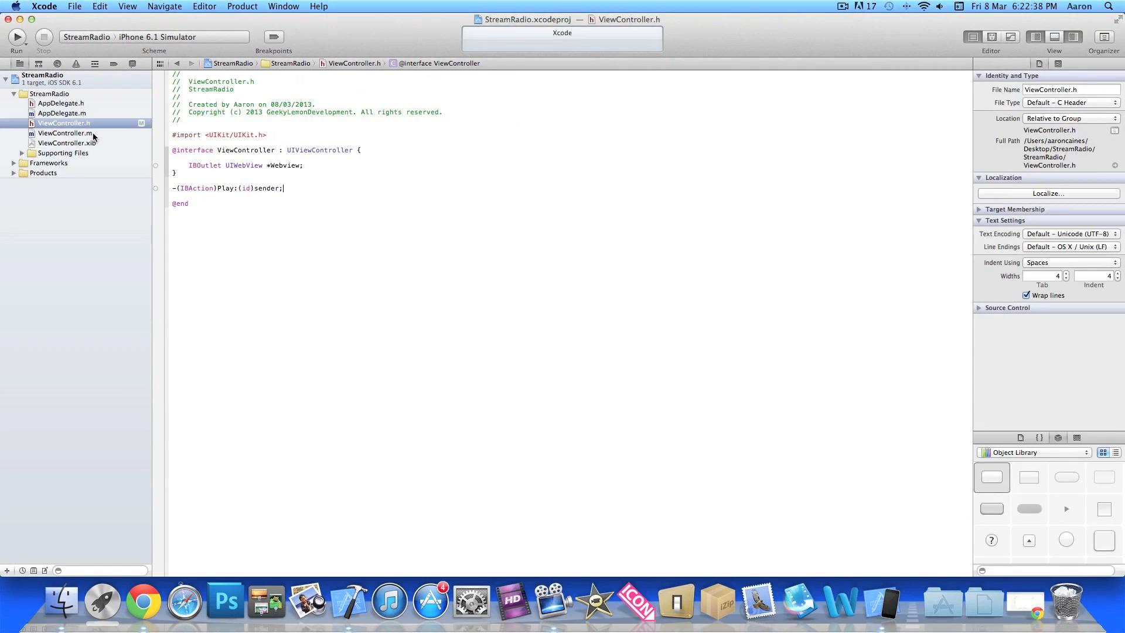
left_click(65, 133)
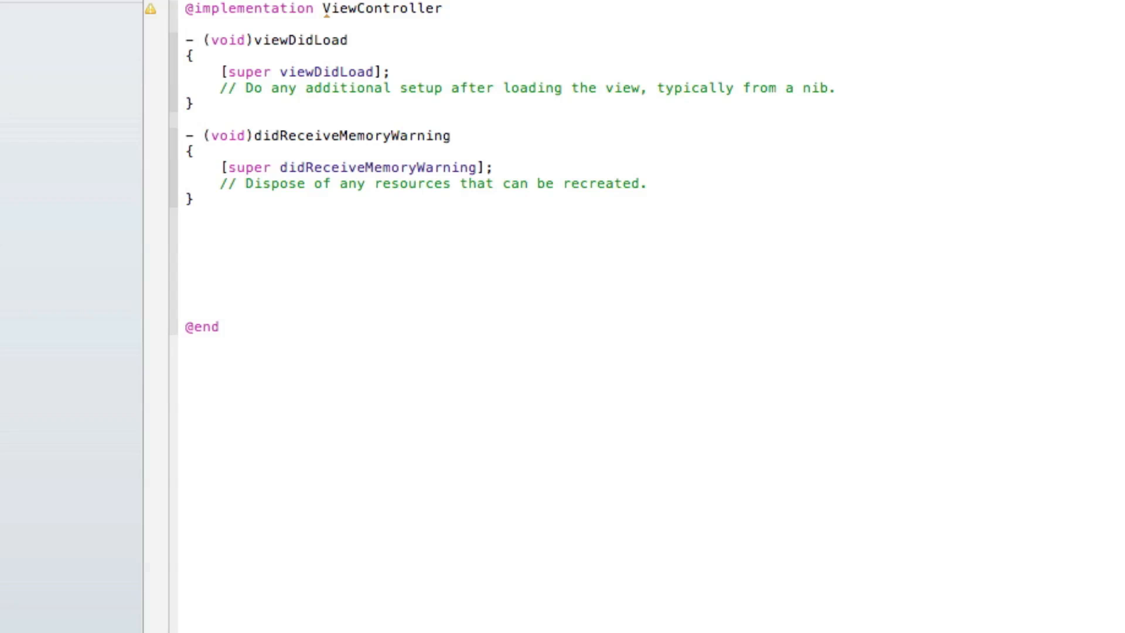
type("-(IBAction)selector:(id)sender")
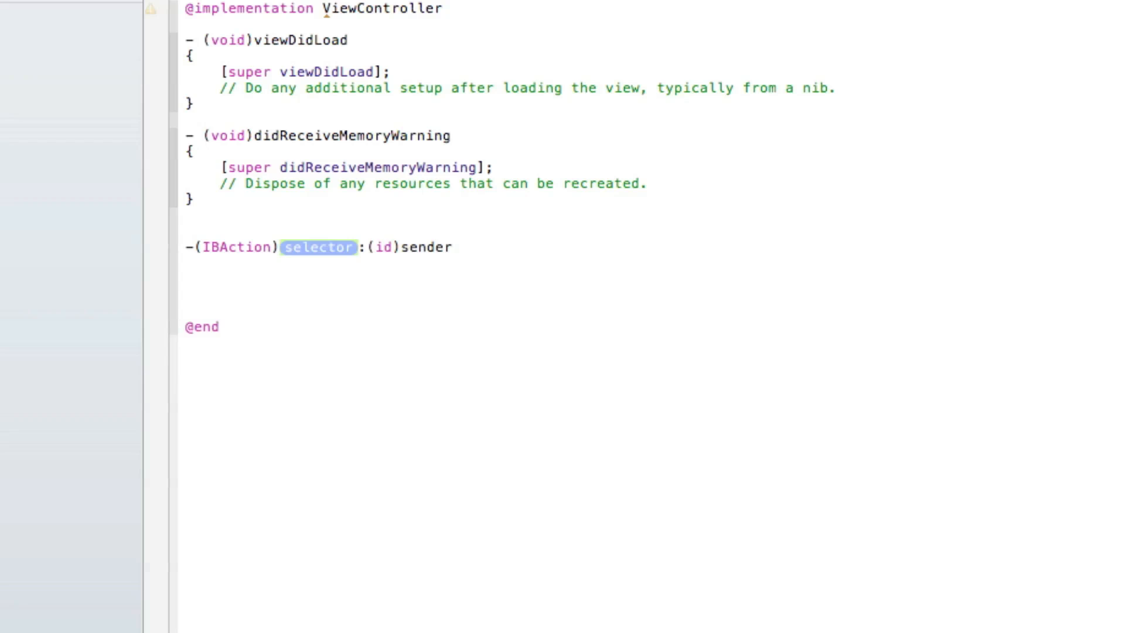
type("play:")
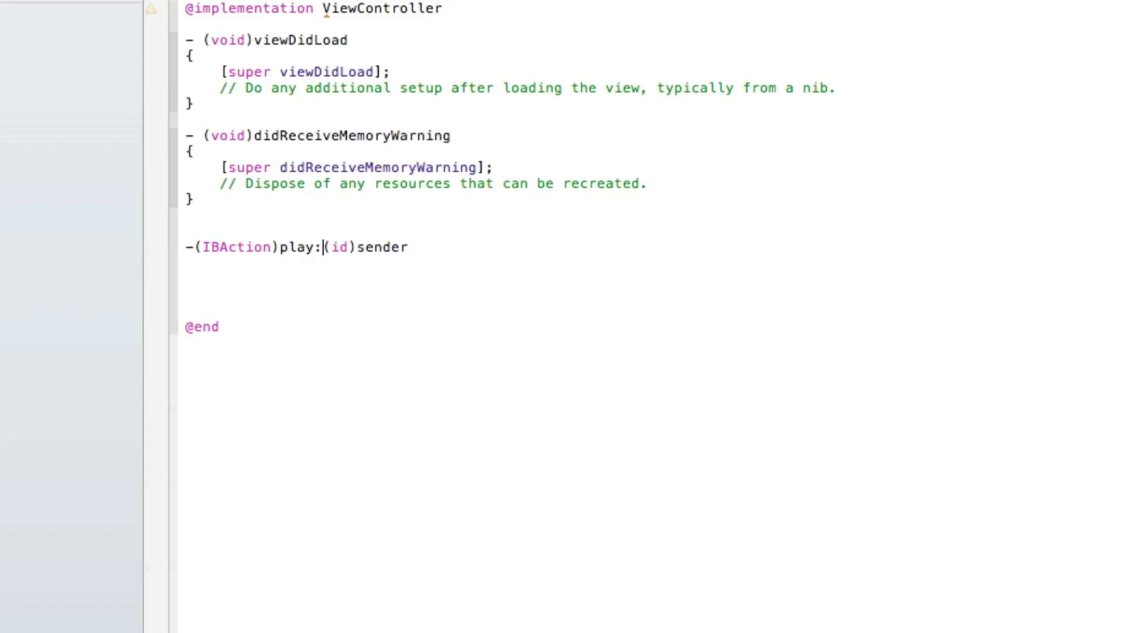
type("P")
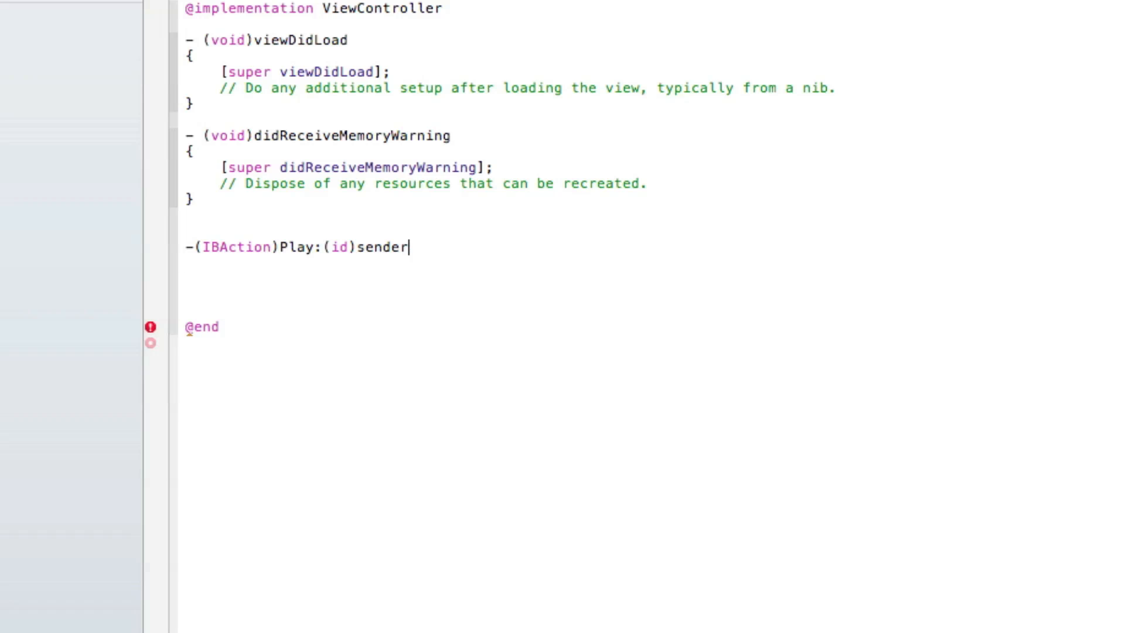
type("{")
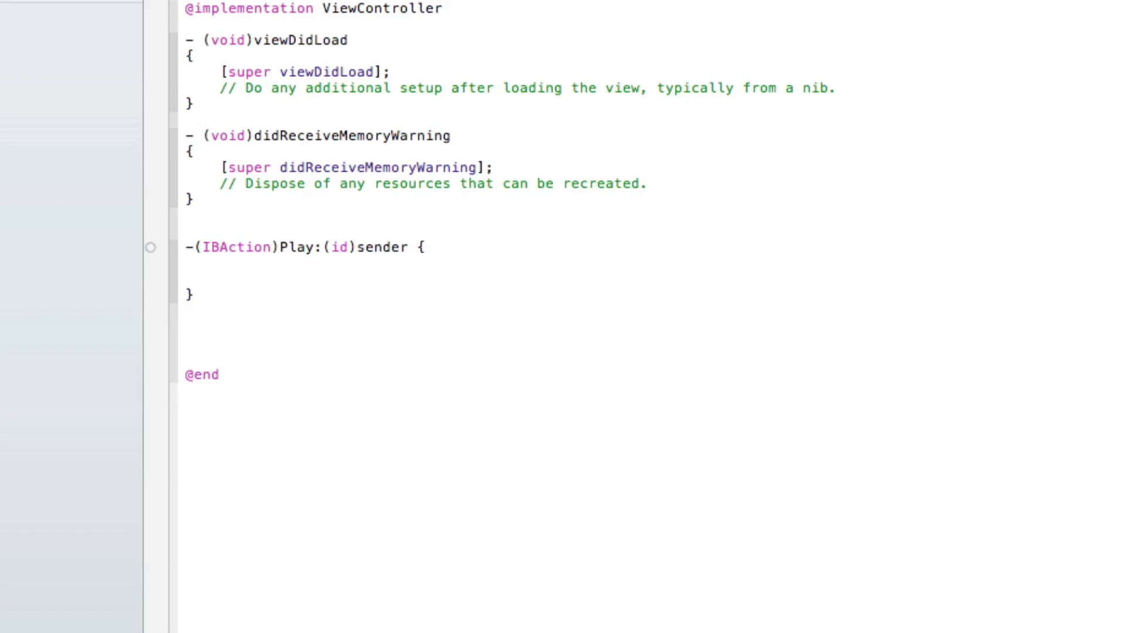
left_click(220, 279)
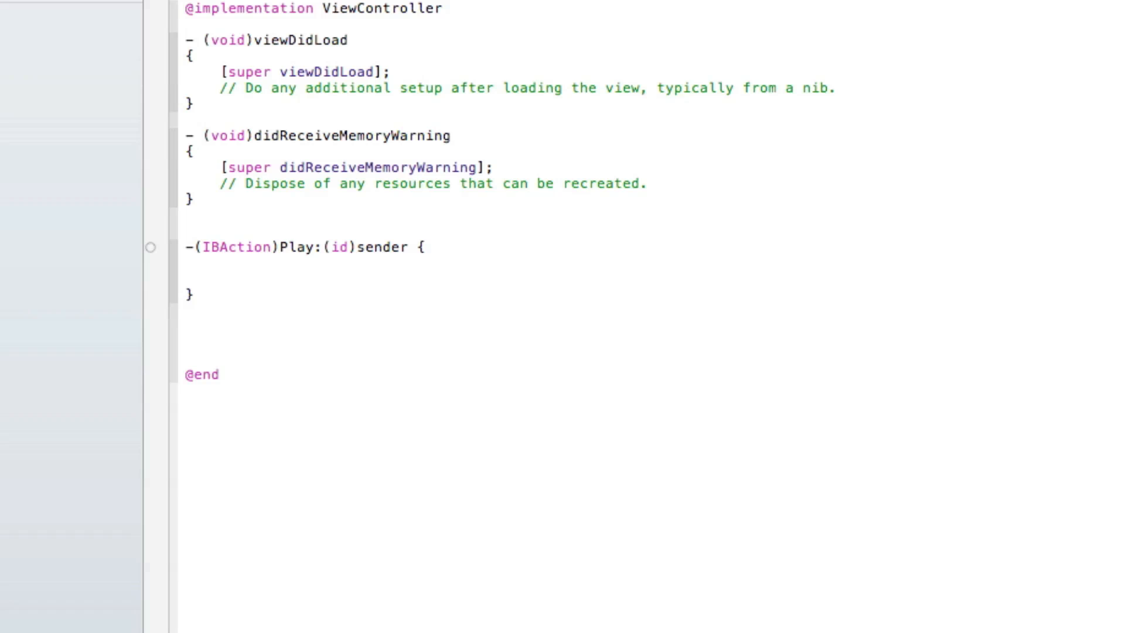
Write 'NSString *stream = @"";' inside the Play method body
type("NSSet")
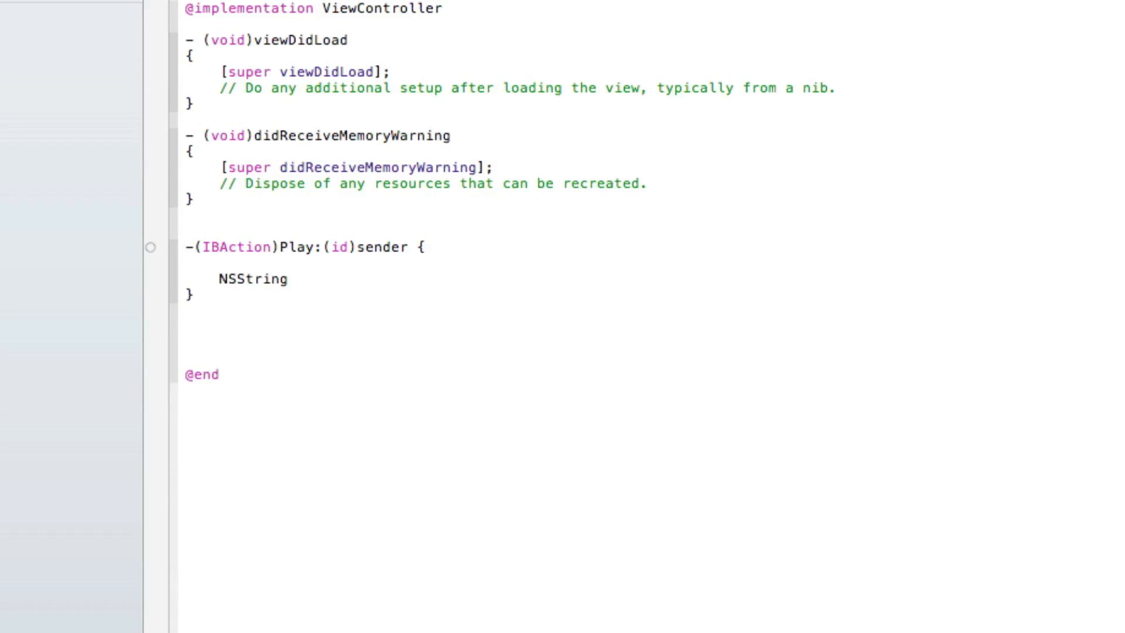
type("*str")
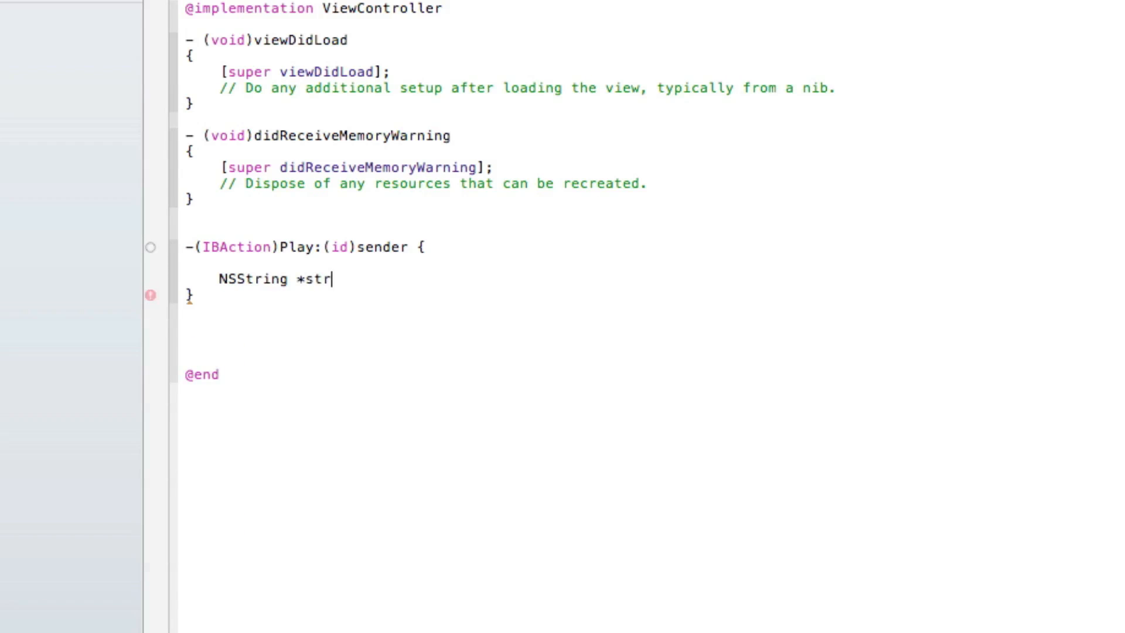
type("eam =")
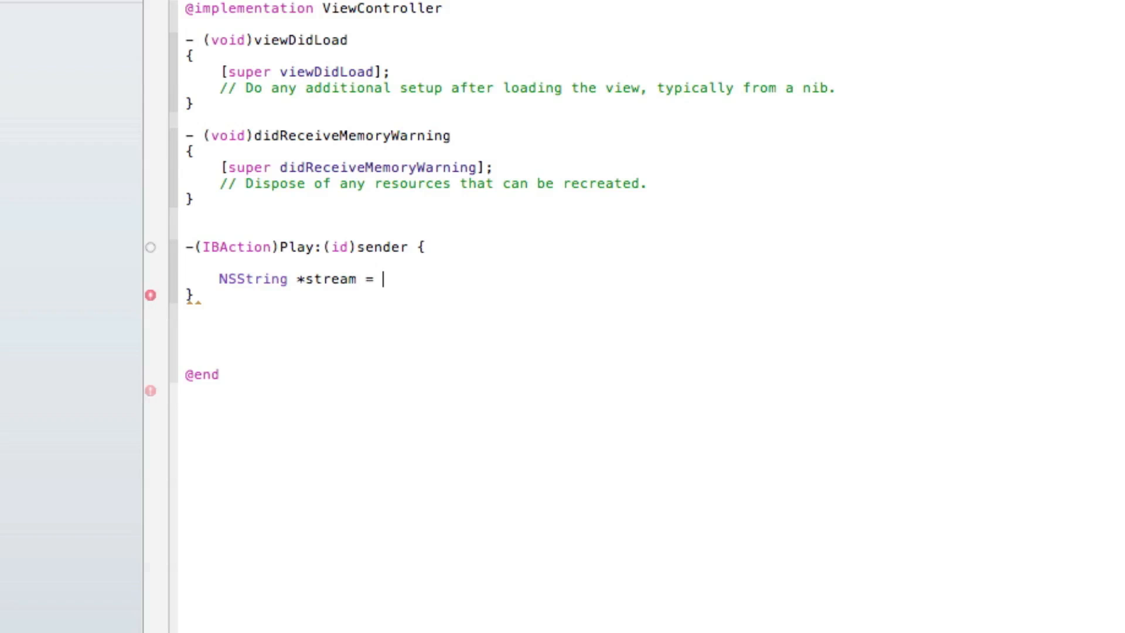
type("@\"")
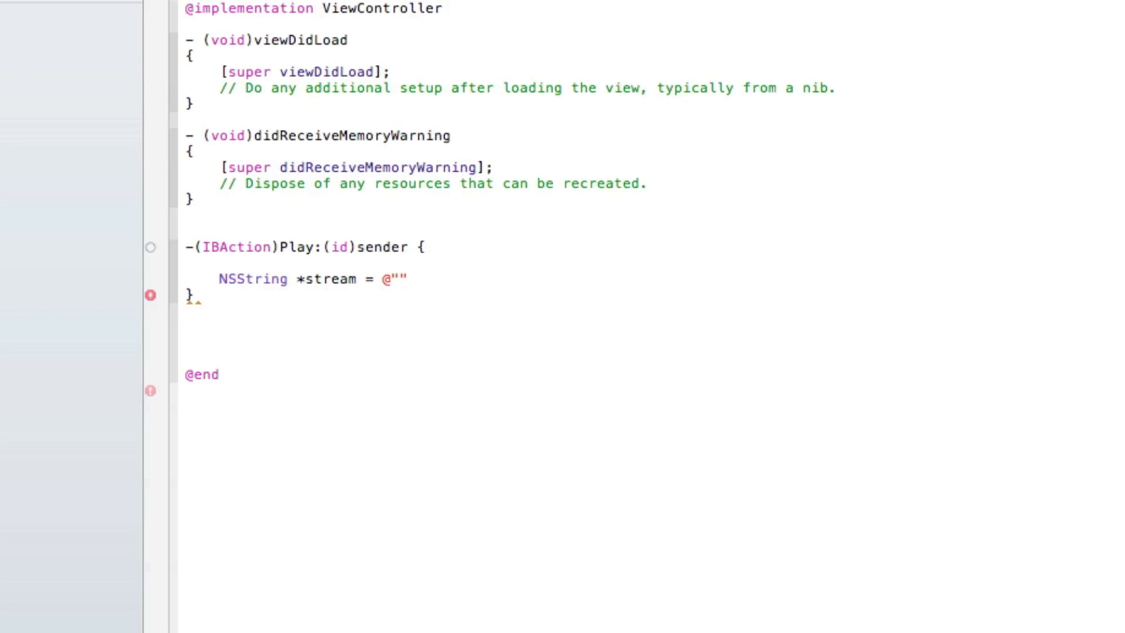
type(";")
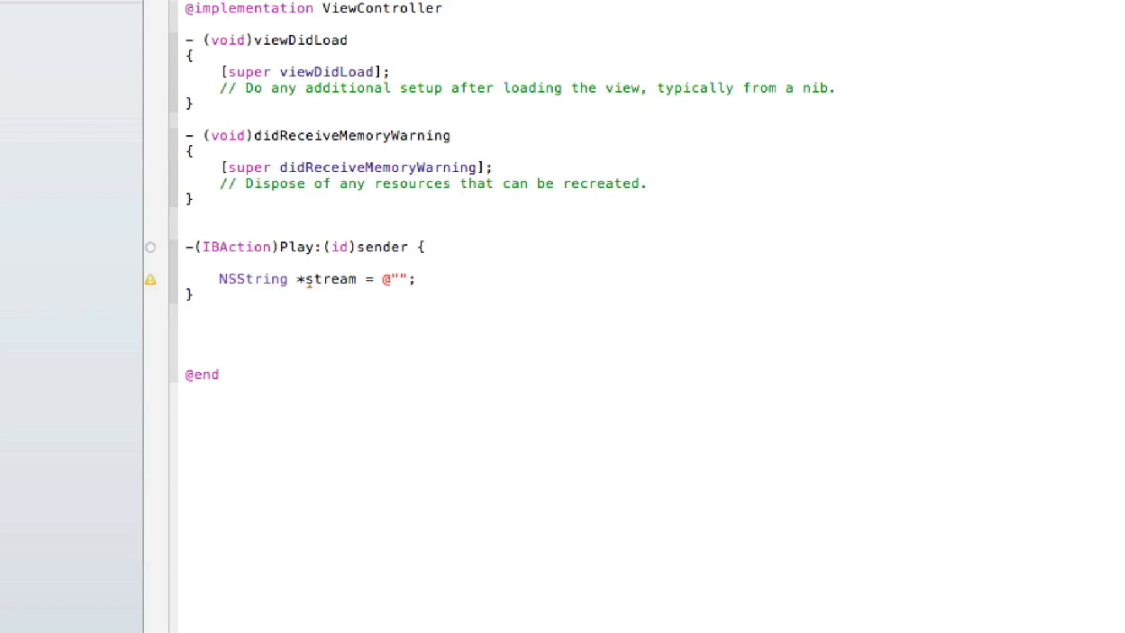
left_click(400, 279)
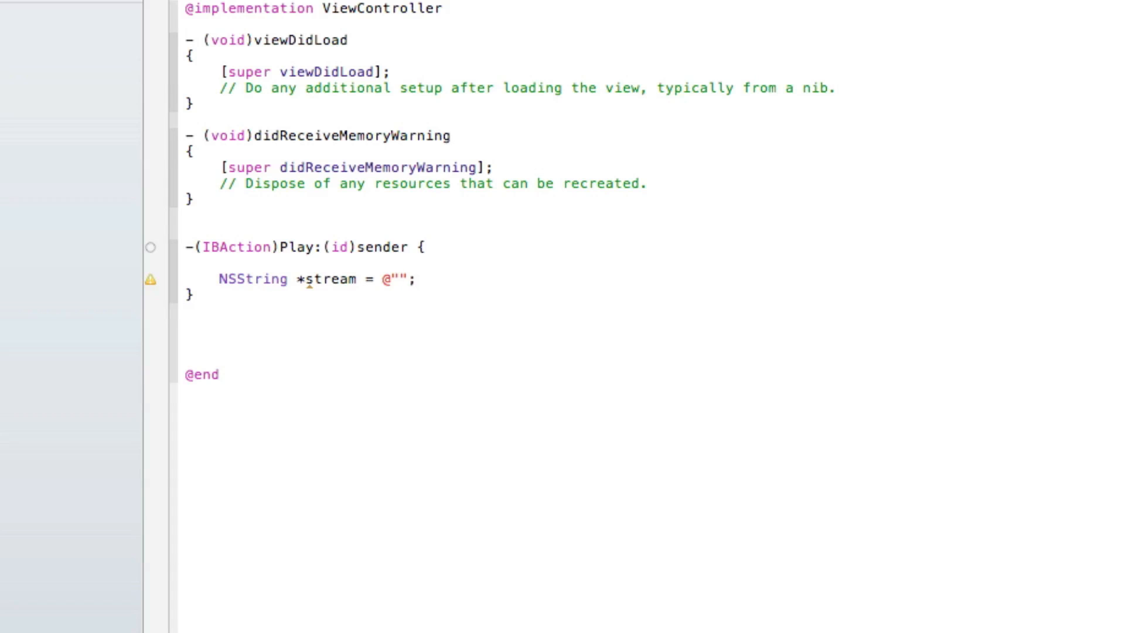
left_click(403, 279)
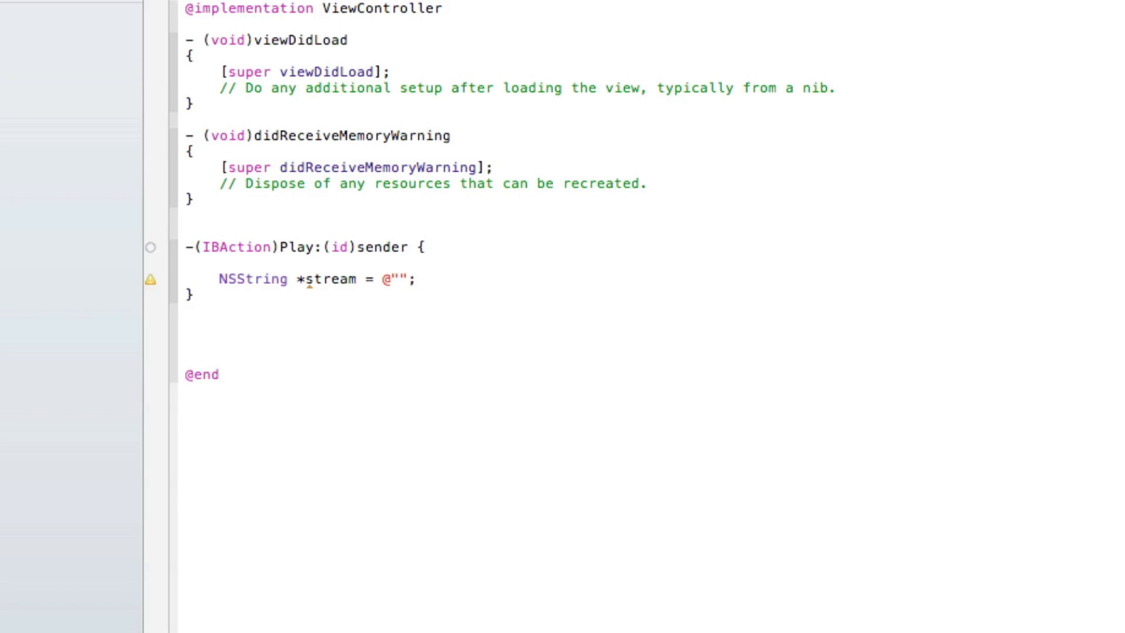
left_click(402, 279)
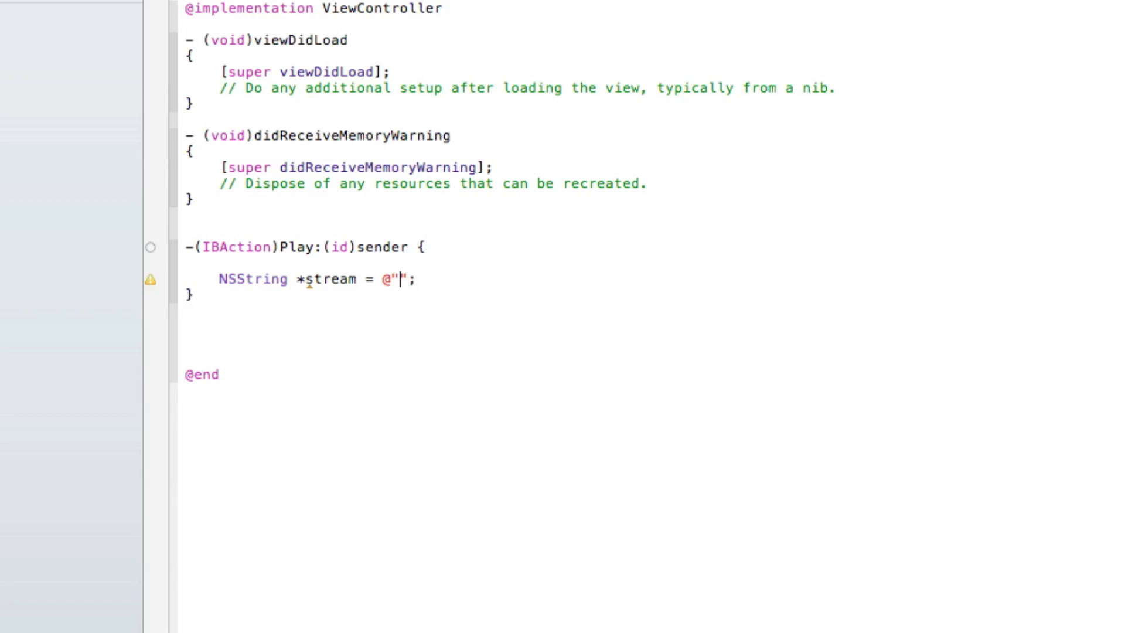
type("http")
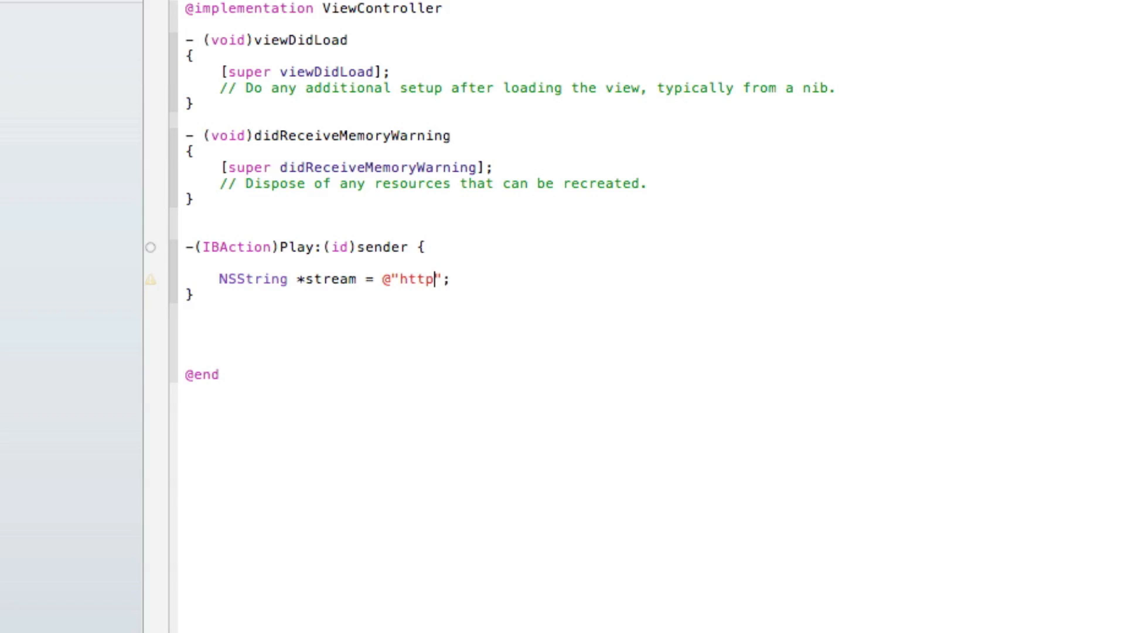
type("://")
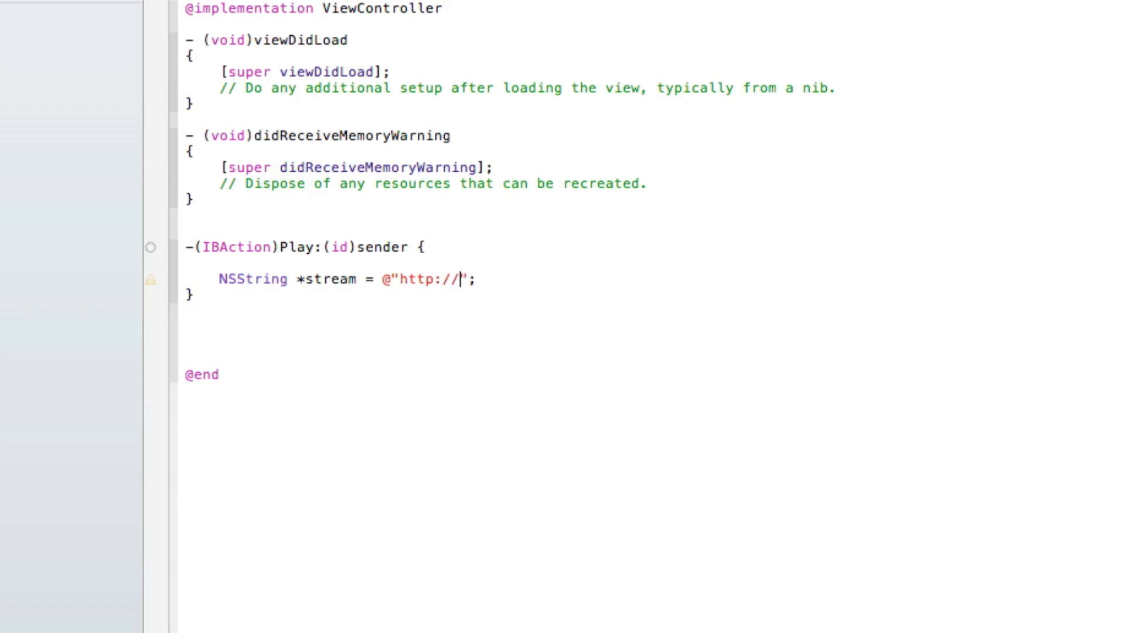
type("ww")
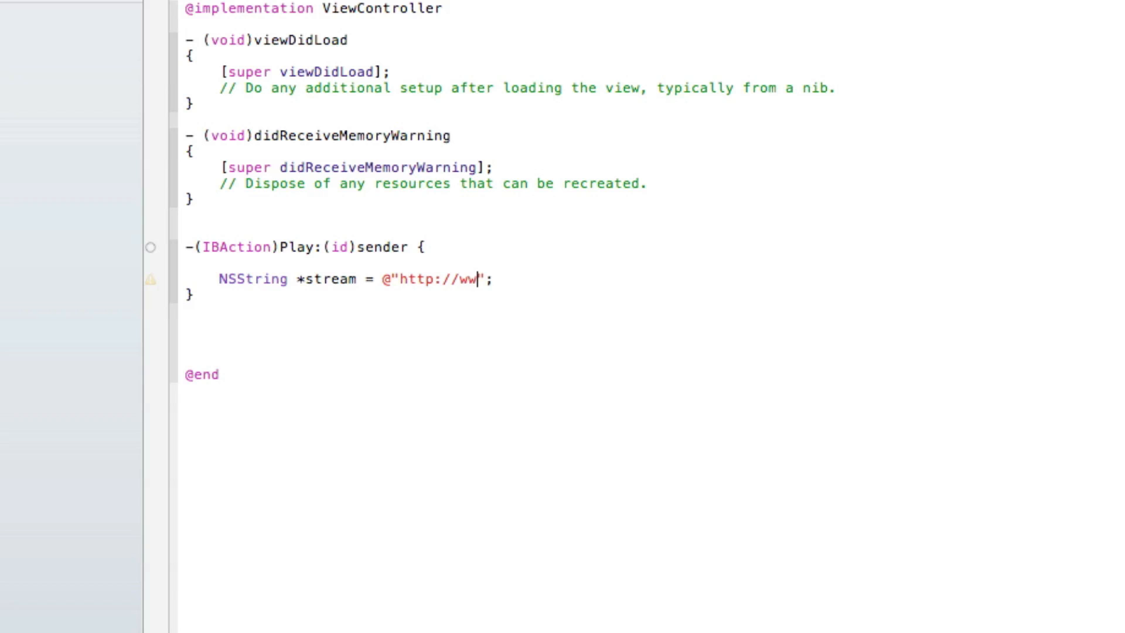
type("w.bbc")
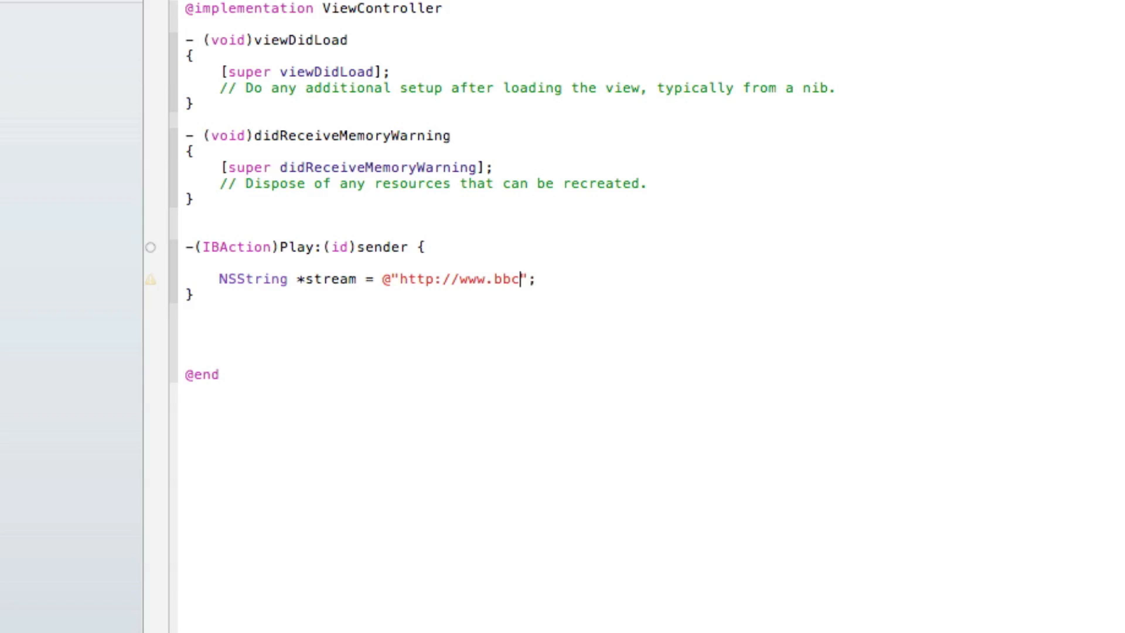
type(".co.uk")
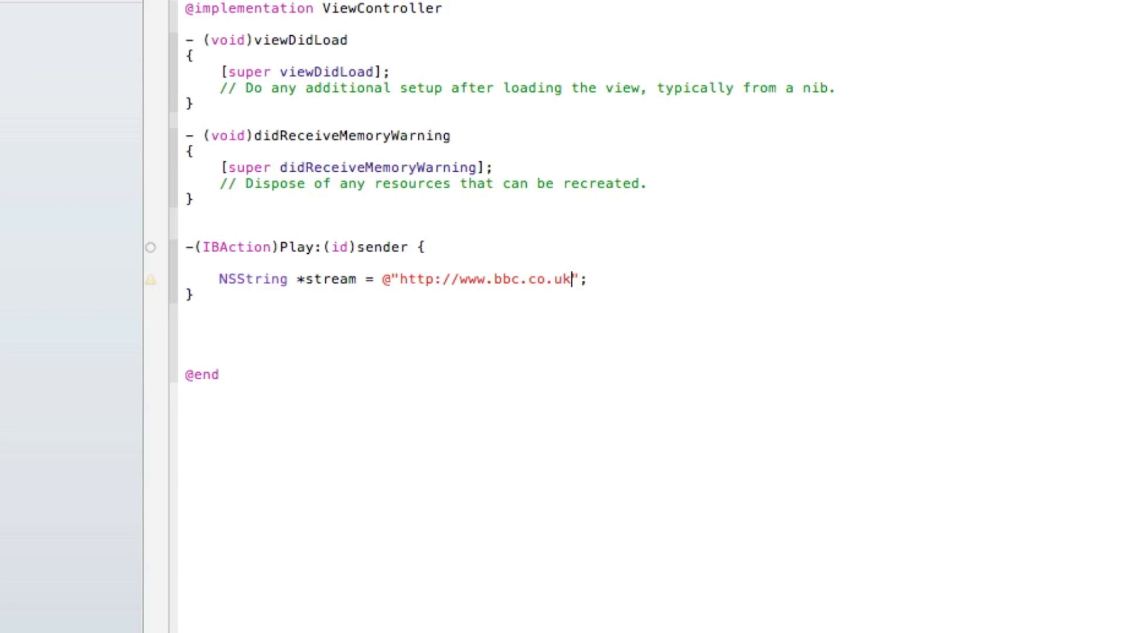
type("/radio")
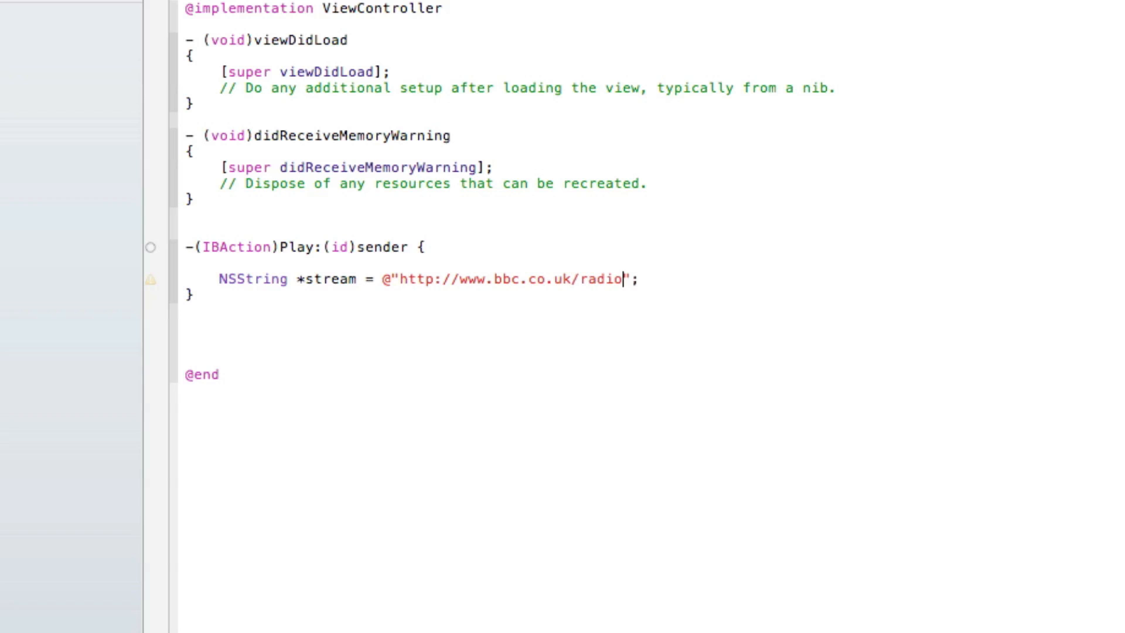
type("/listen/")
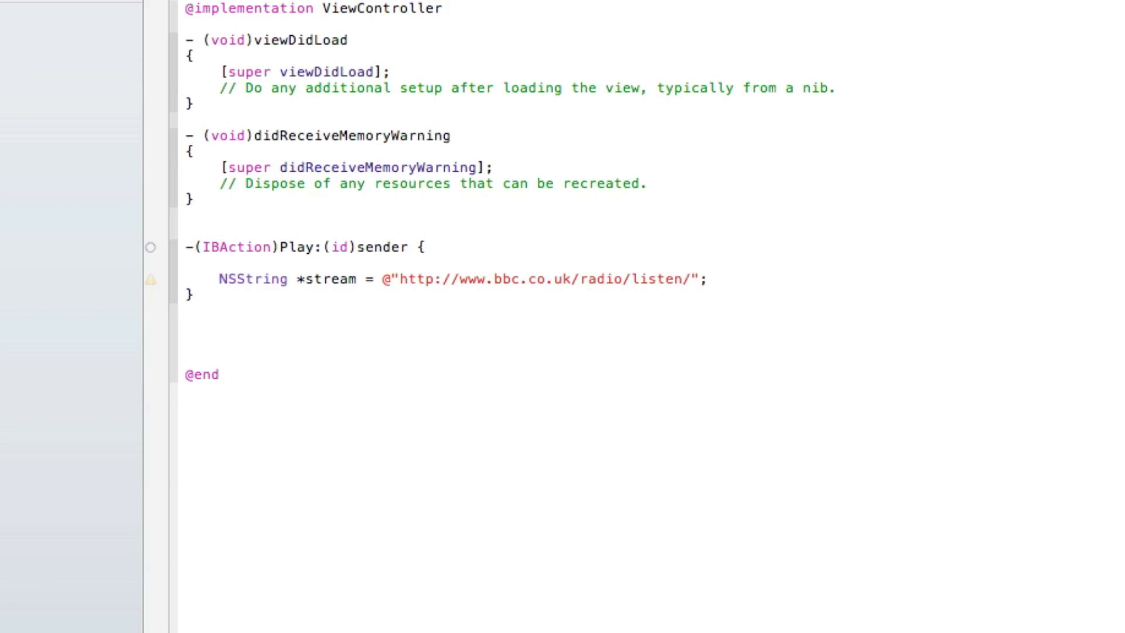
type("live/")
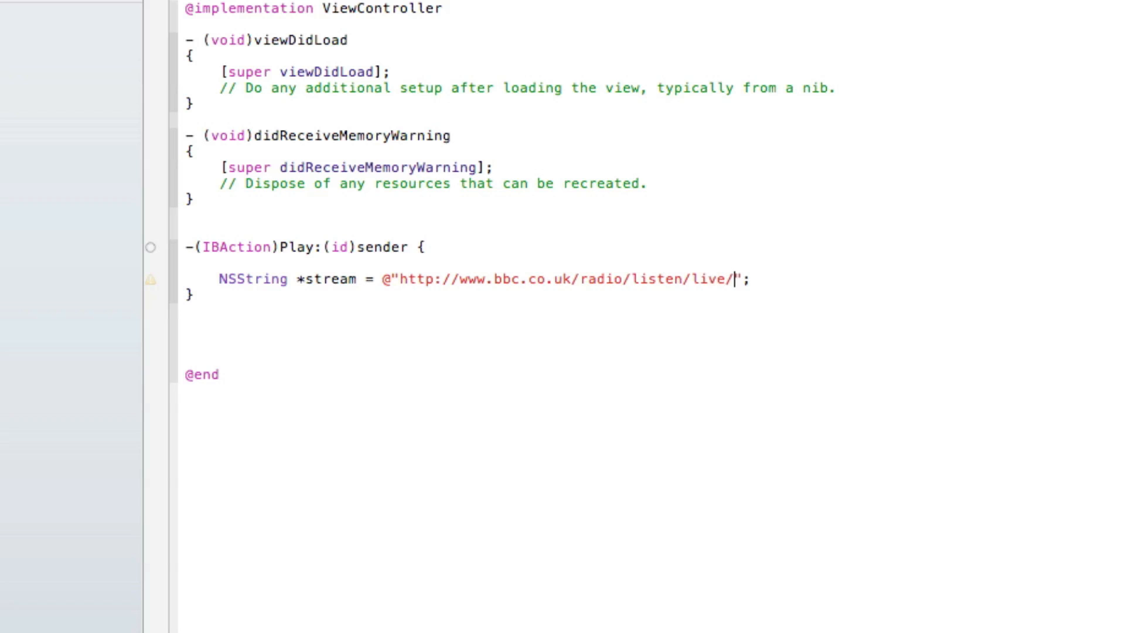
type("r1")
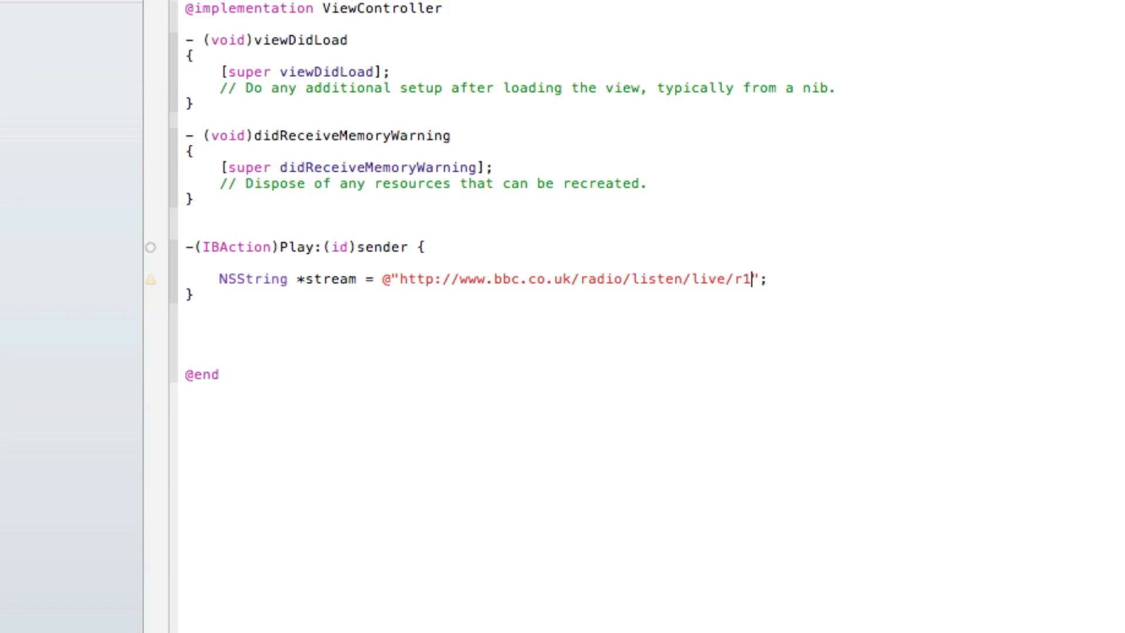
type(".pl")
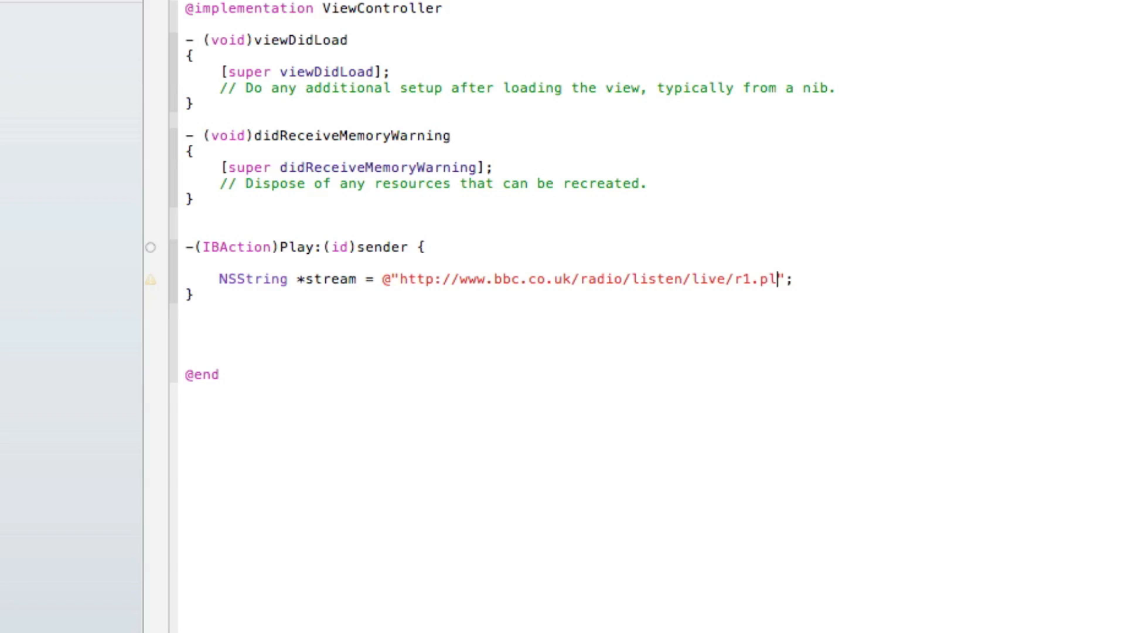
type("s")
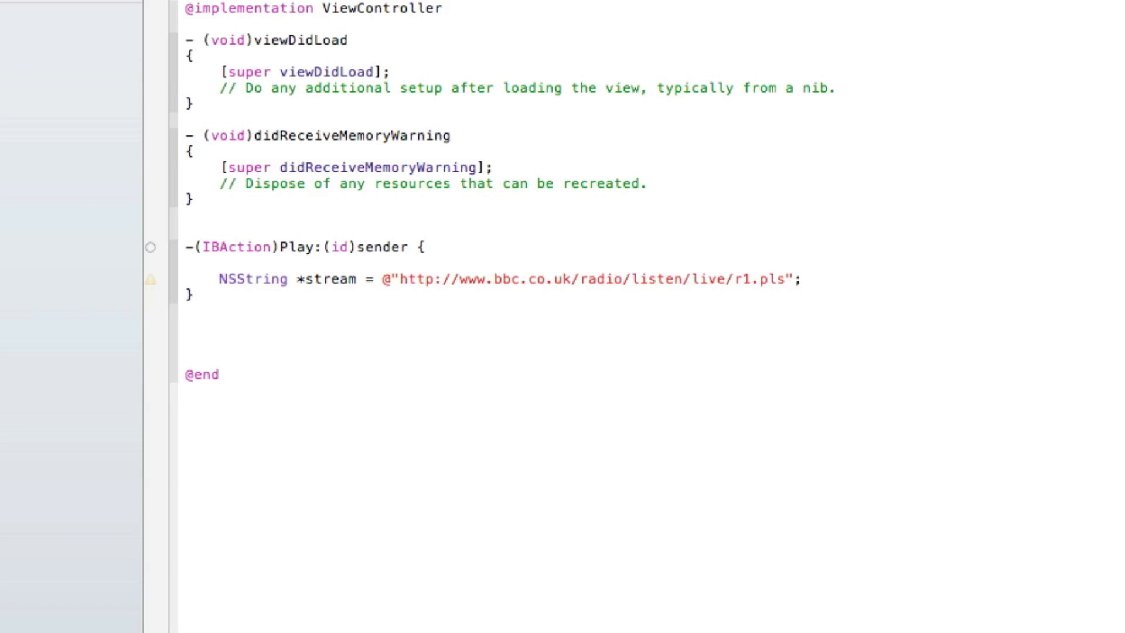
left_click(788, 279)
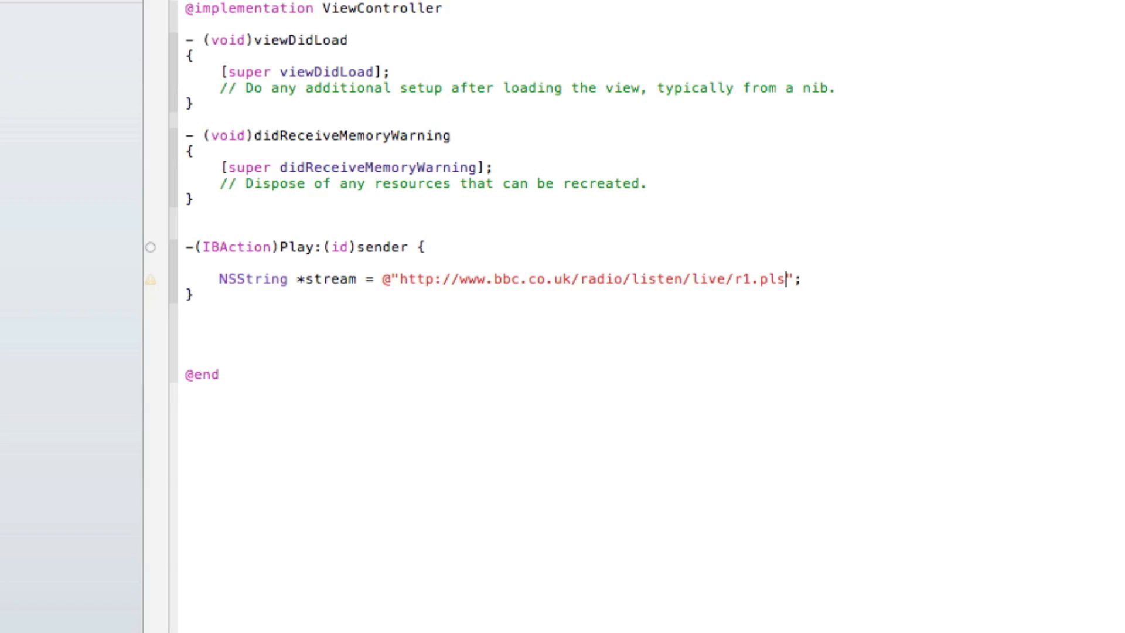
mouse_move(830, 249)
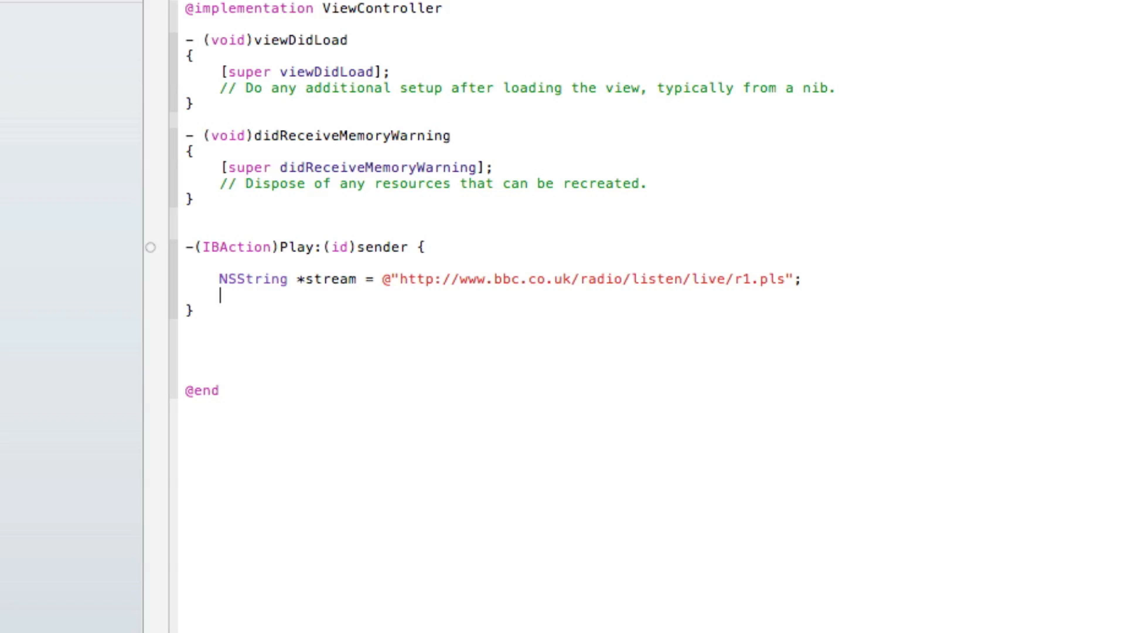
Add 'NSURL *url = [NSURL URLWithString:stream];' to the Play method using code completion
type("NSURL")
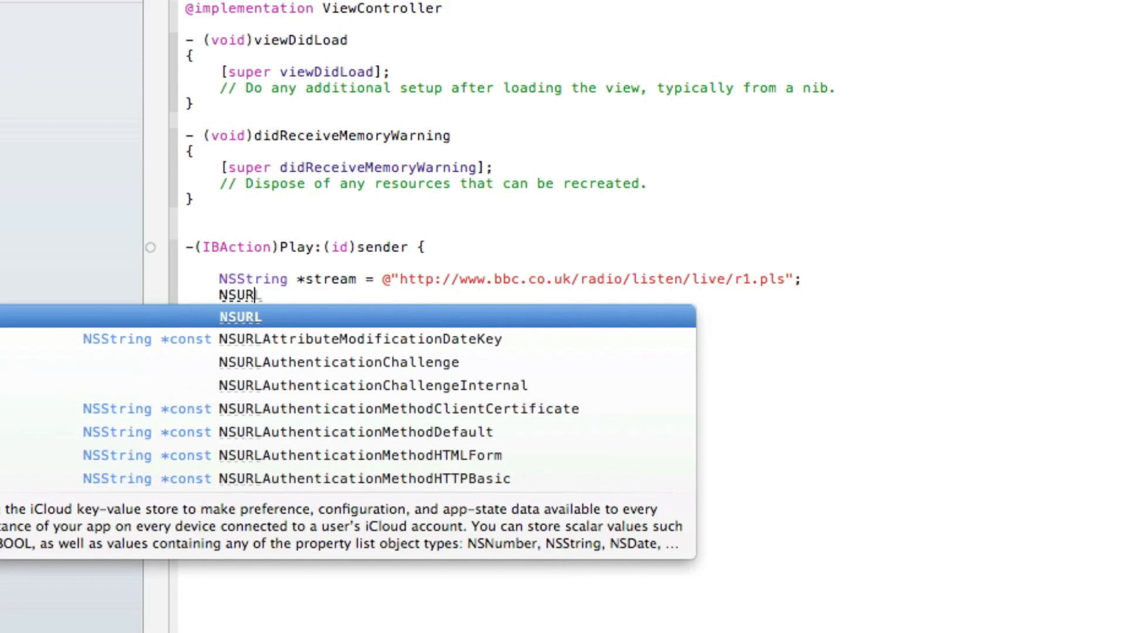
key("Escape")
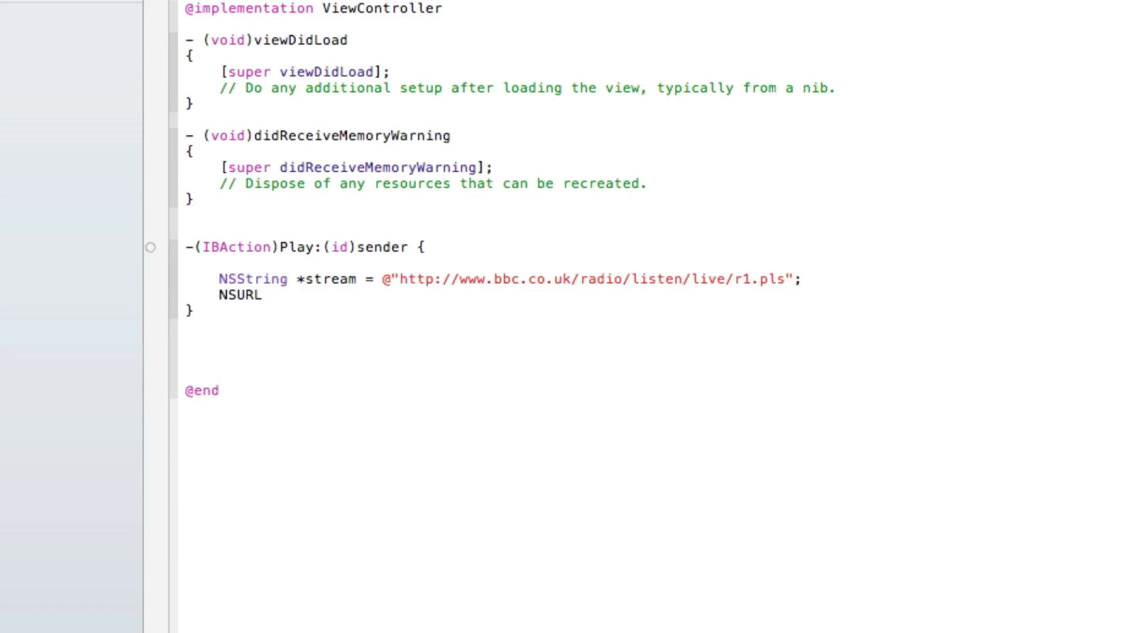
type("*url =")
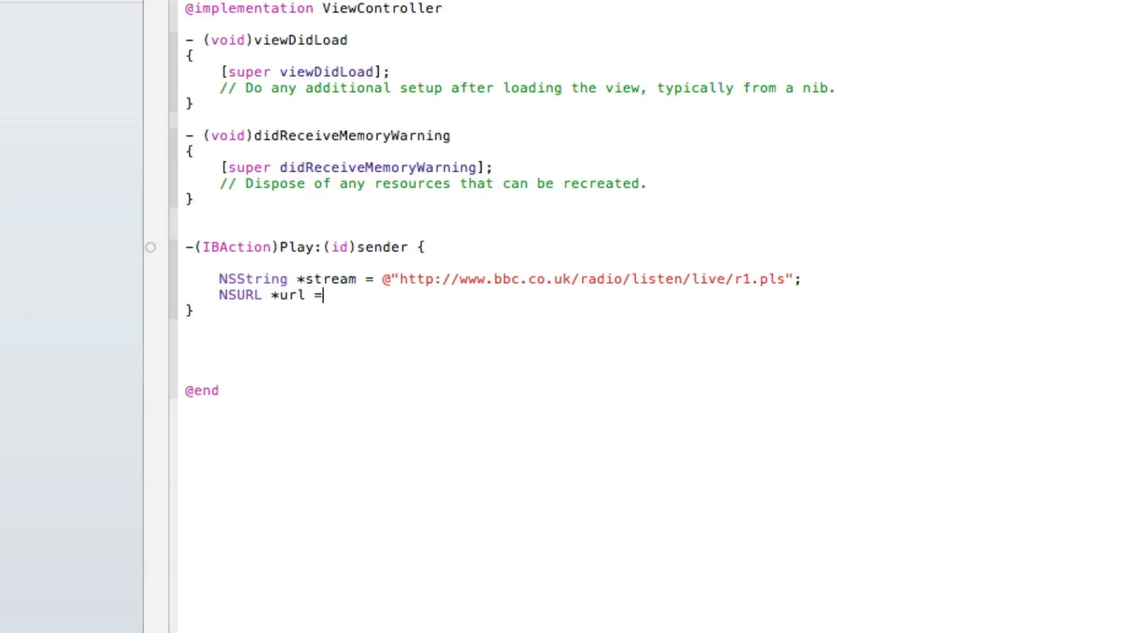
type("[")
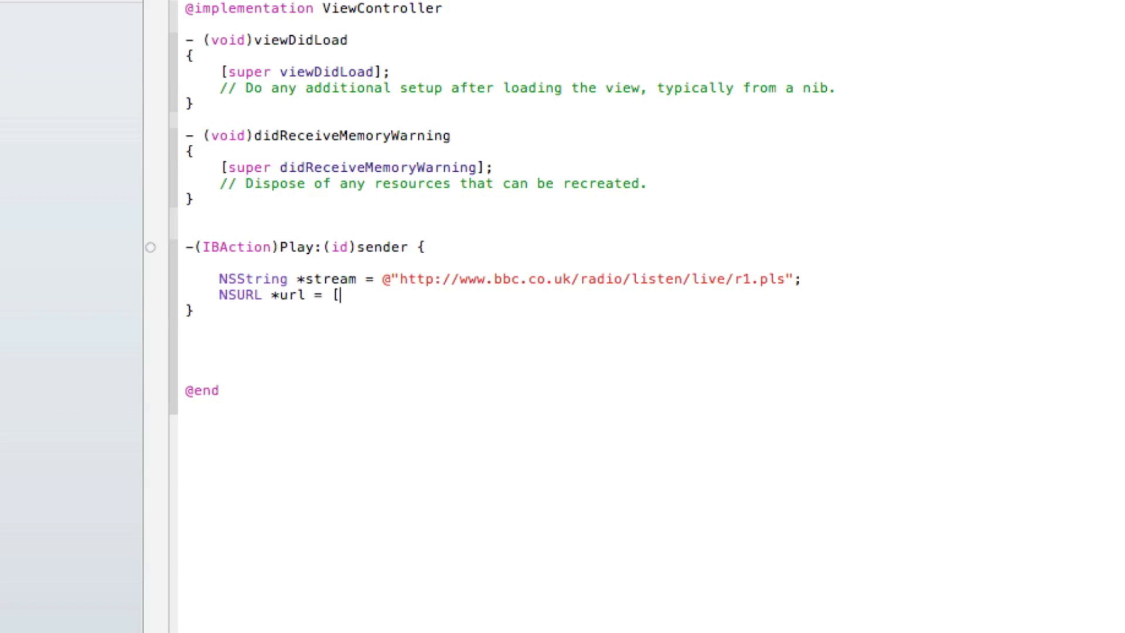
type("NSURL")
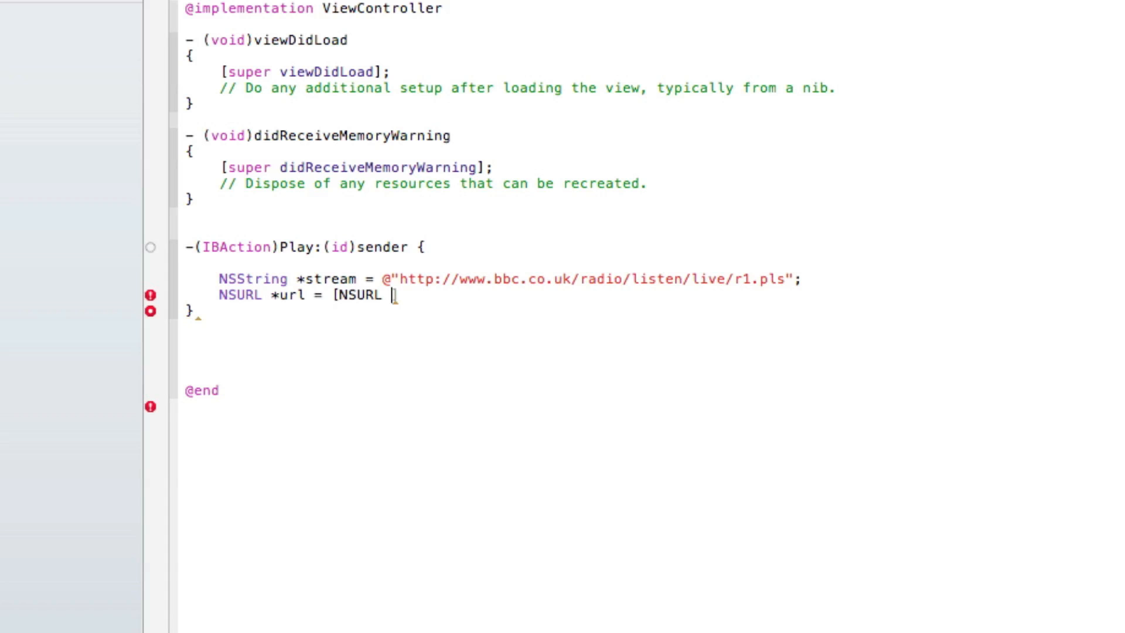
type("URL")
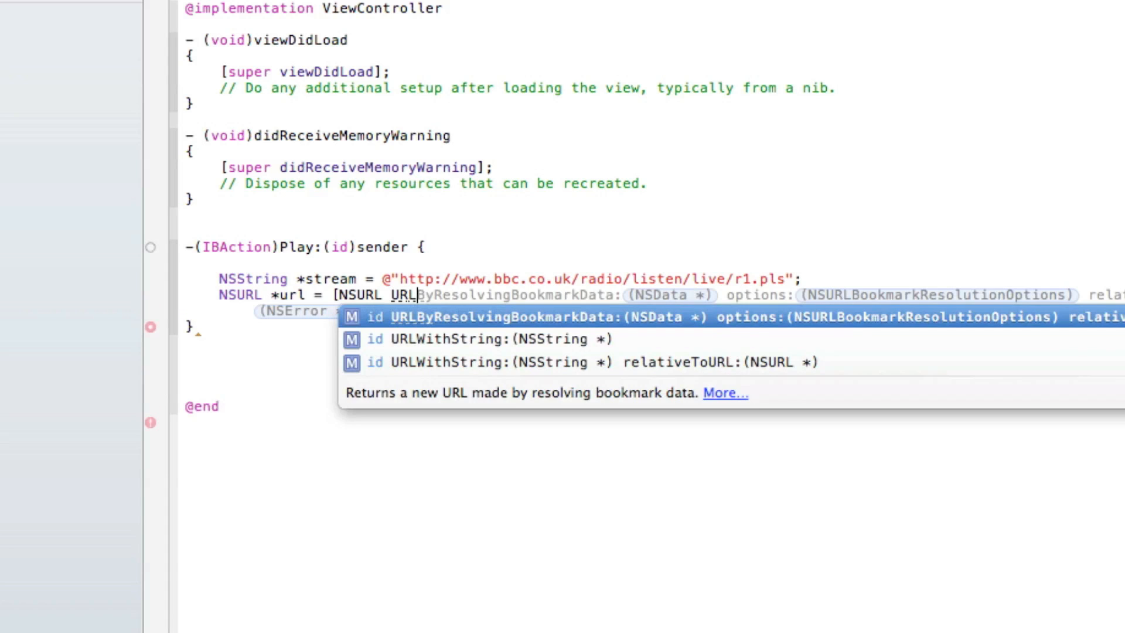
left_click(489, 339)
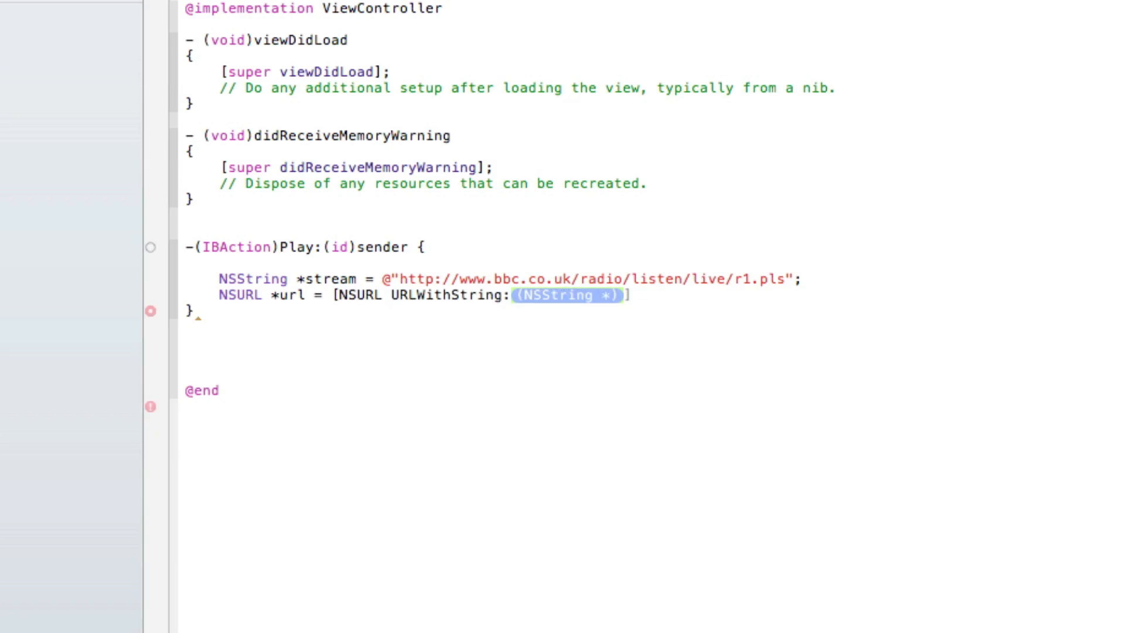
type("s")
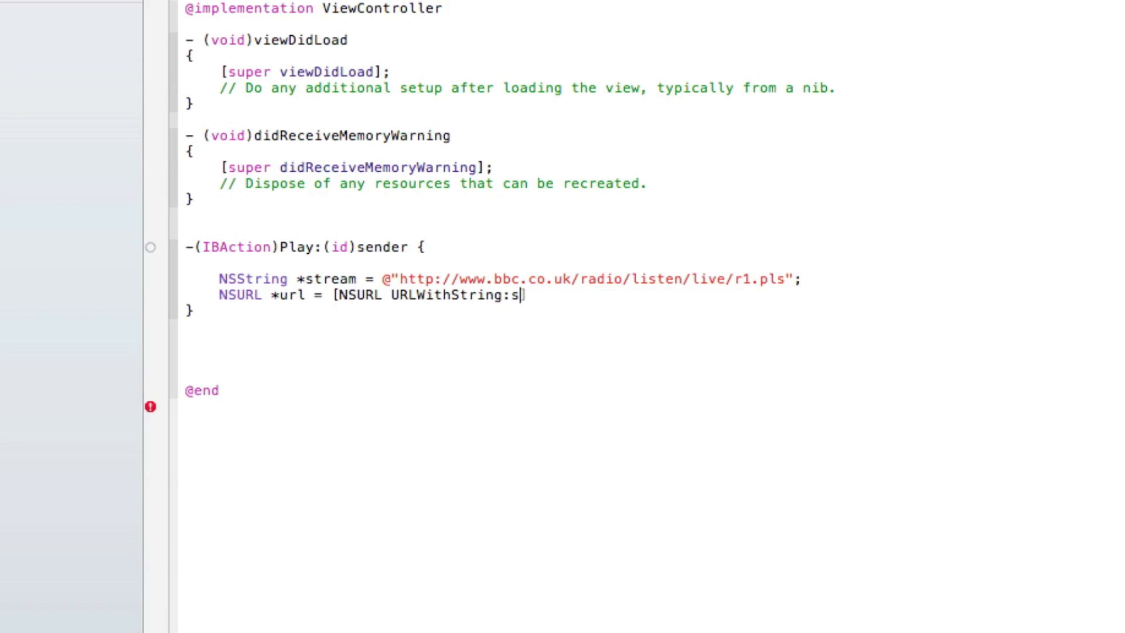
type("tream];")
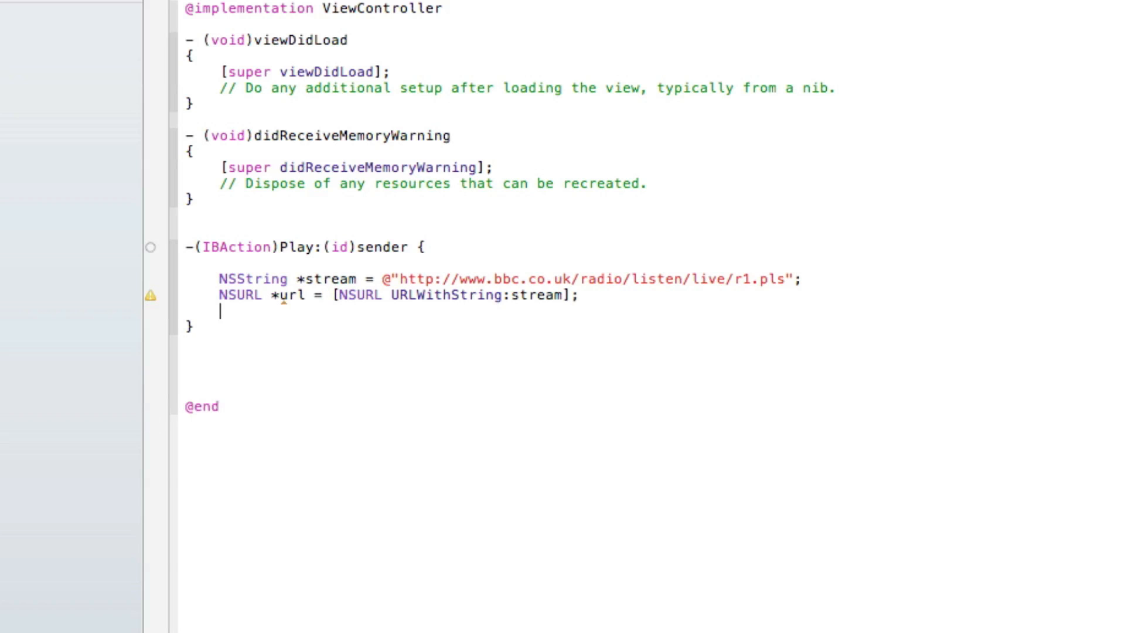
type("NSURLRequest")
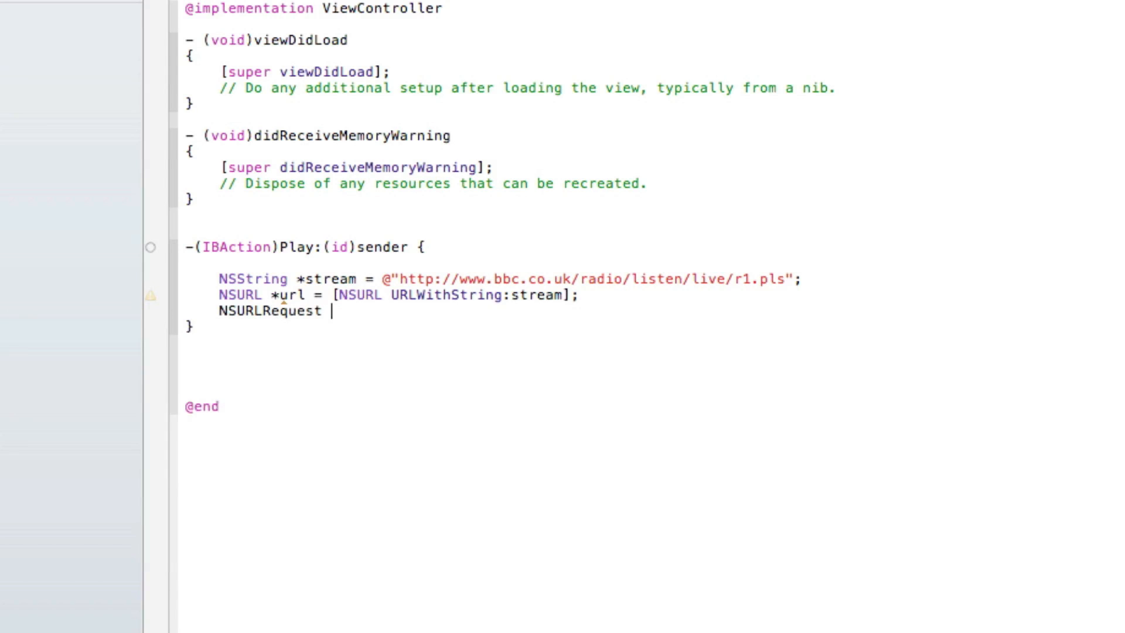
Complete 'NSURLRequest *urlrequest = [NSURLRequest requestWithURL:url];' in the Play method
type("*u")
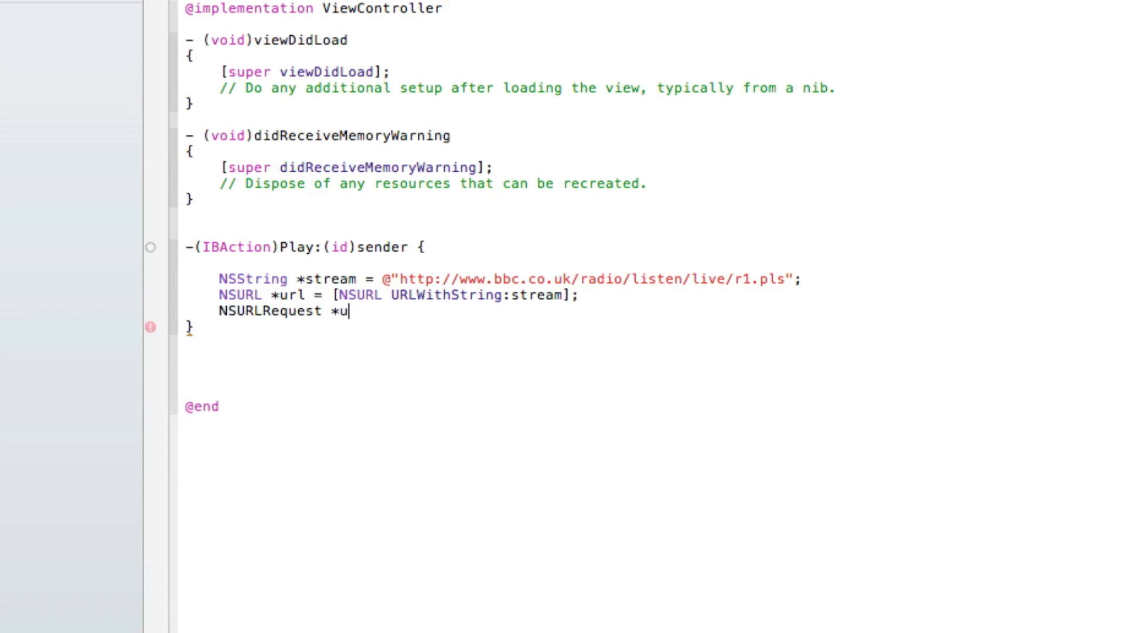
type("rle")
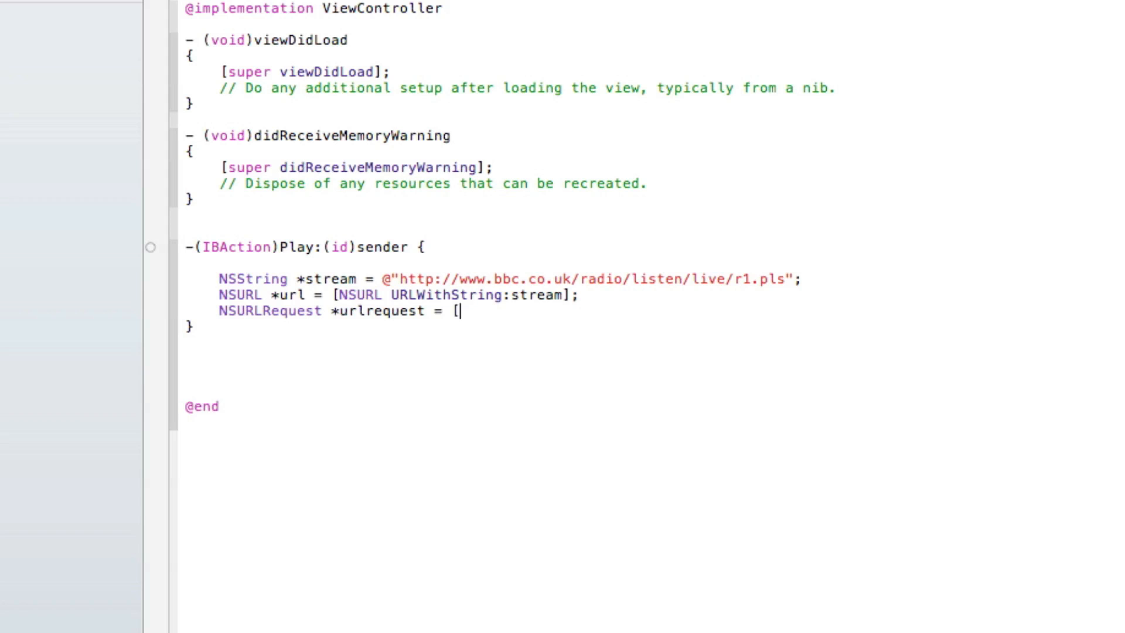
type("NSURLRequest]")
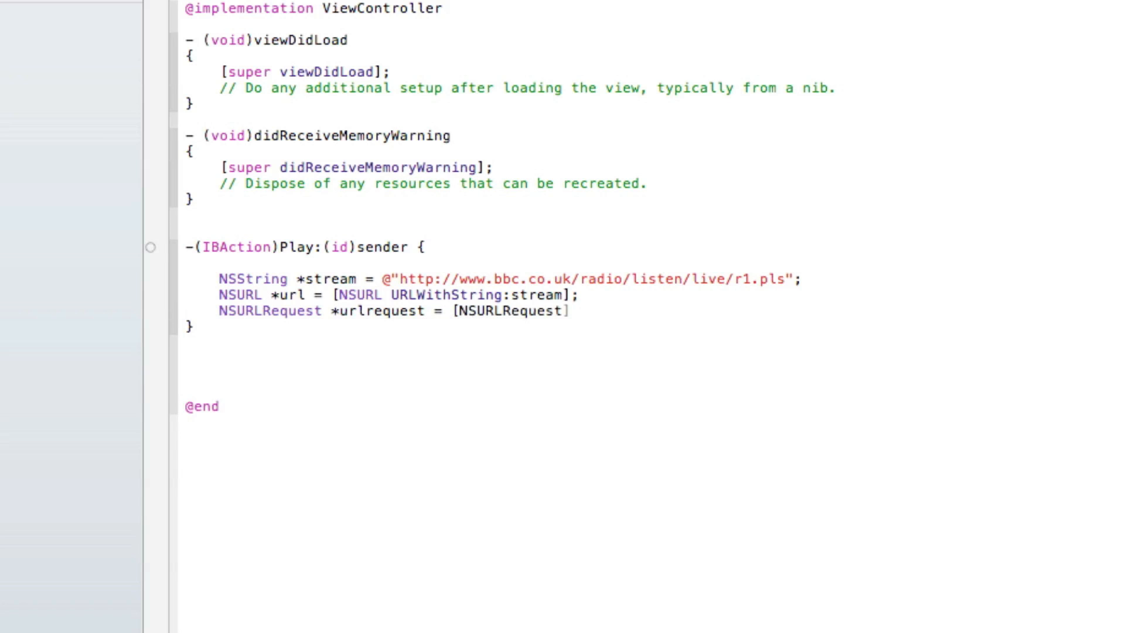
type("requestWithURL:(NSURL *")
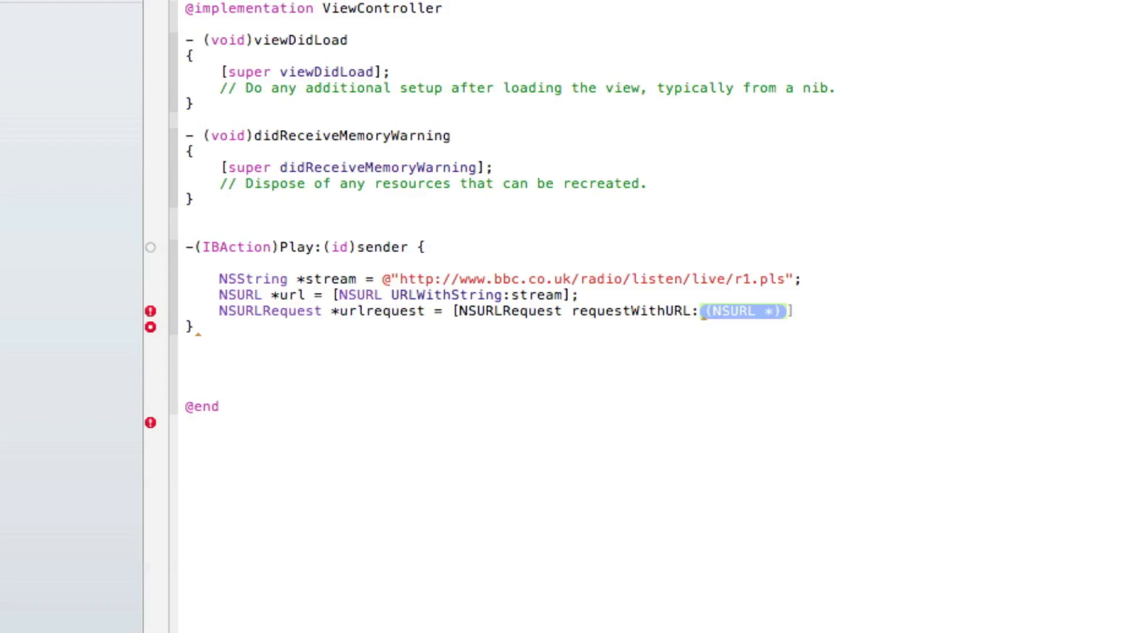
type("url")
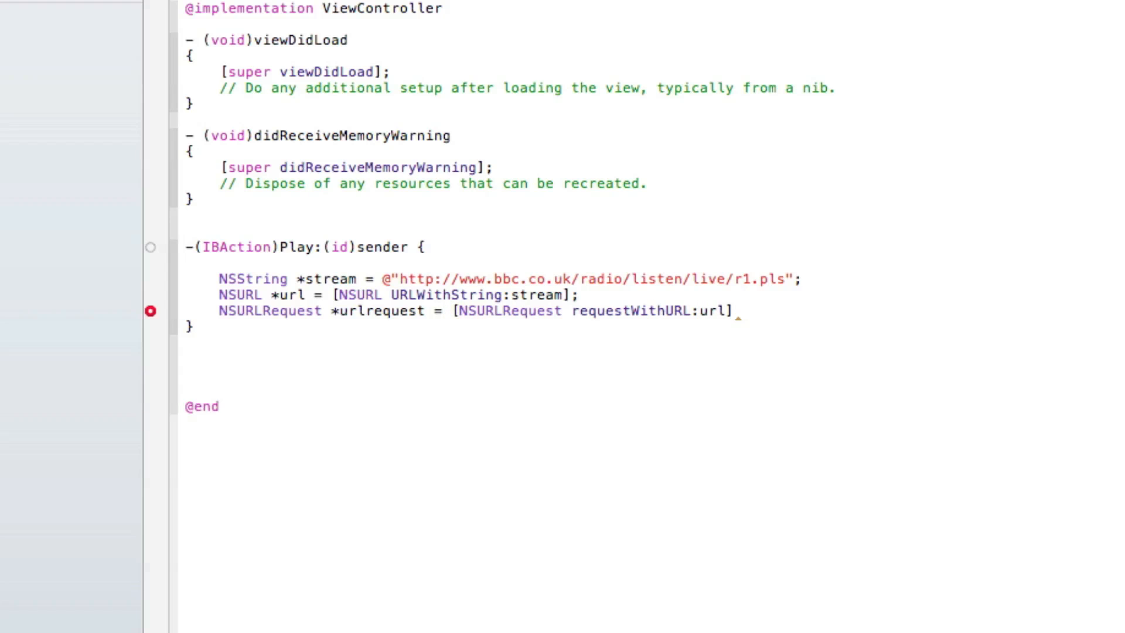
type(";")
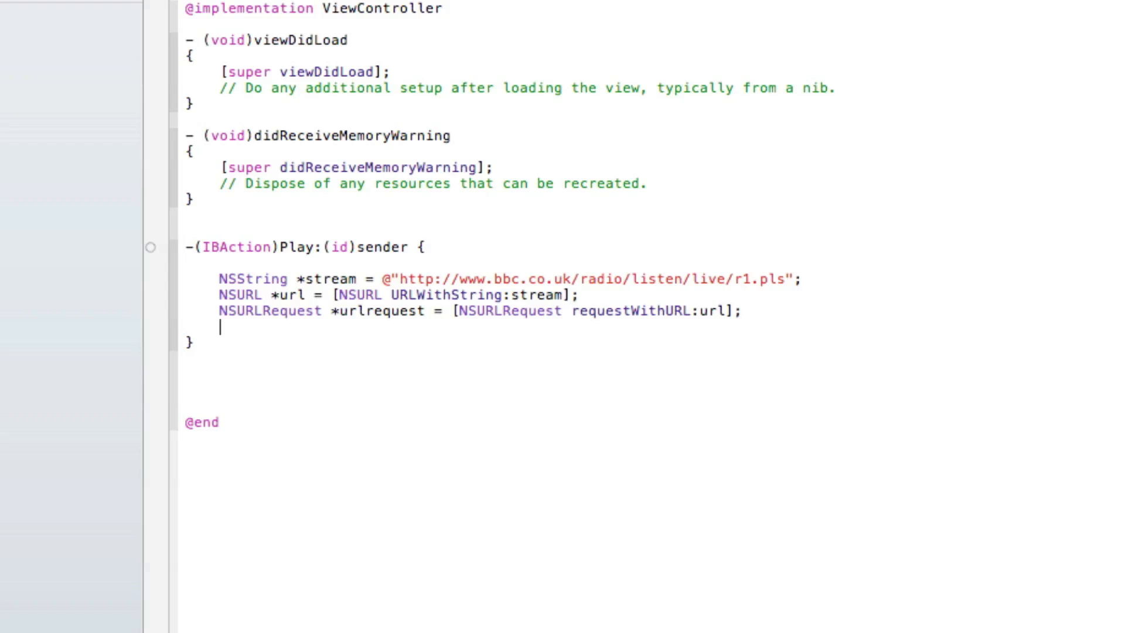
Add '[Webview loadRequest:urlrequest];' as the Play method's final line
type("[")
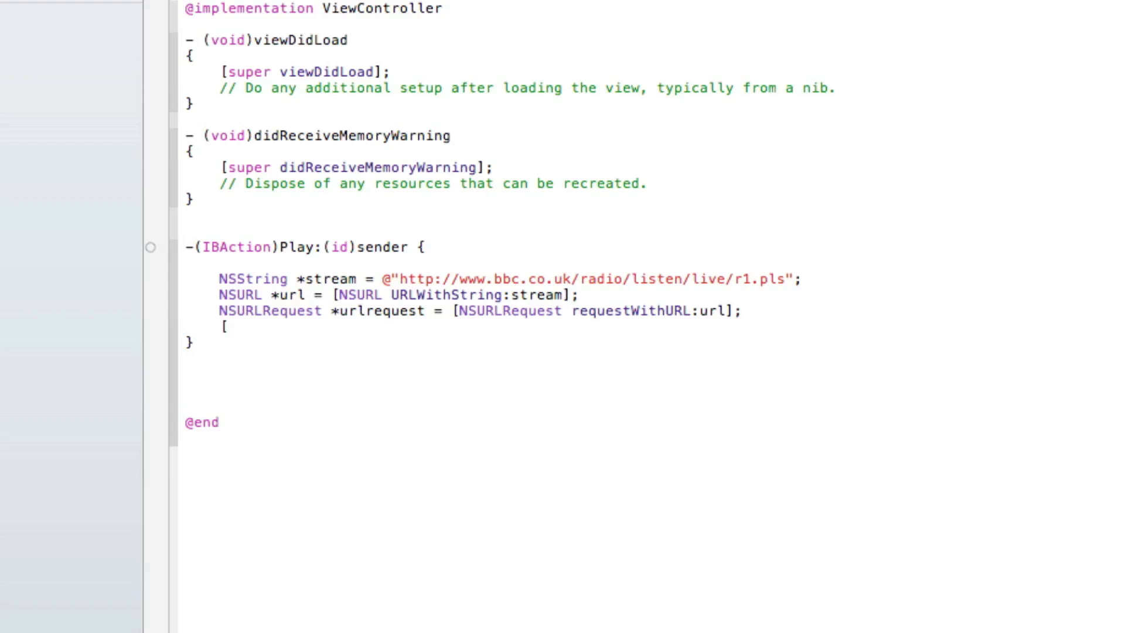
type("Webview loadRequest:(NSURLRequest *)]")
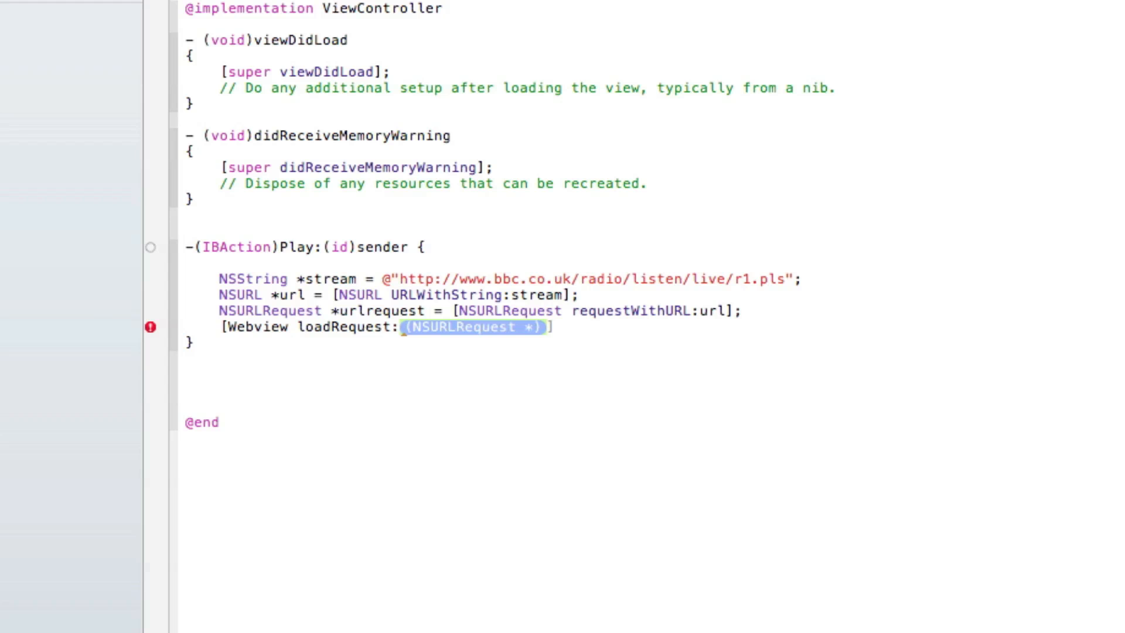
scroll("up", 3)
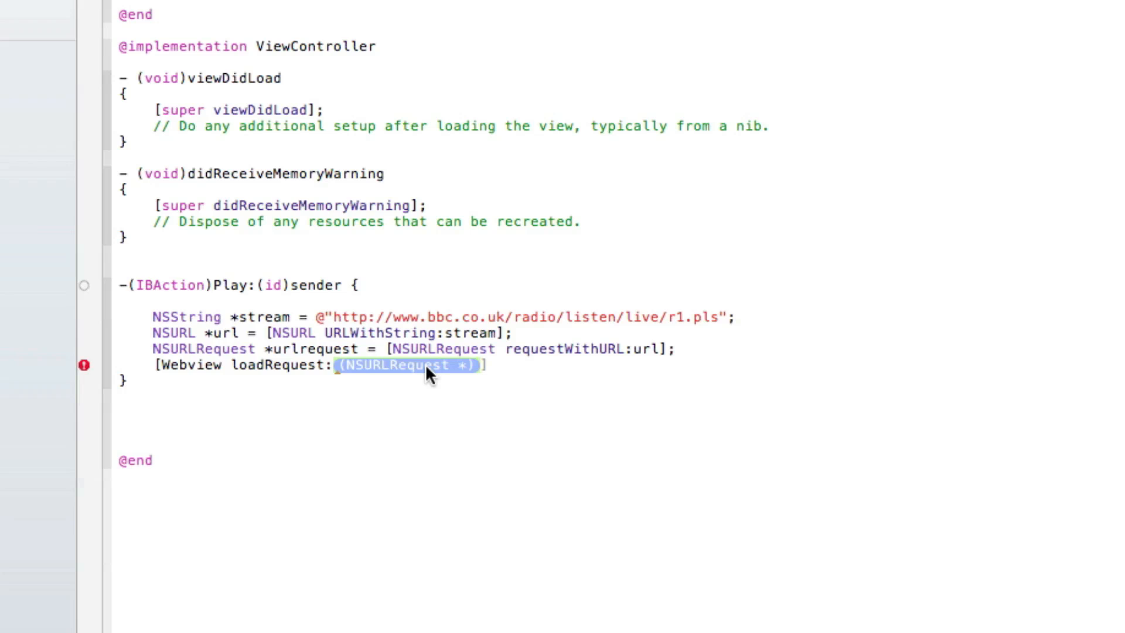
type("urlrequest")
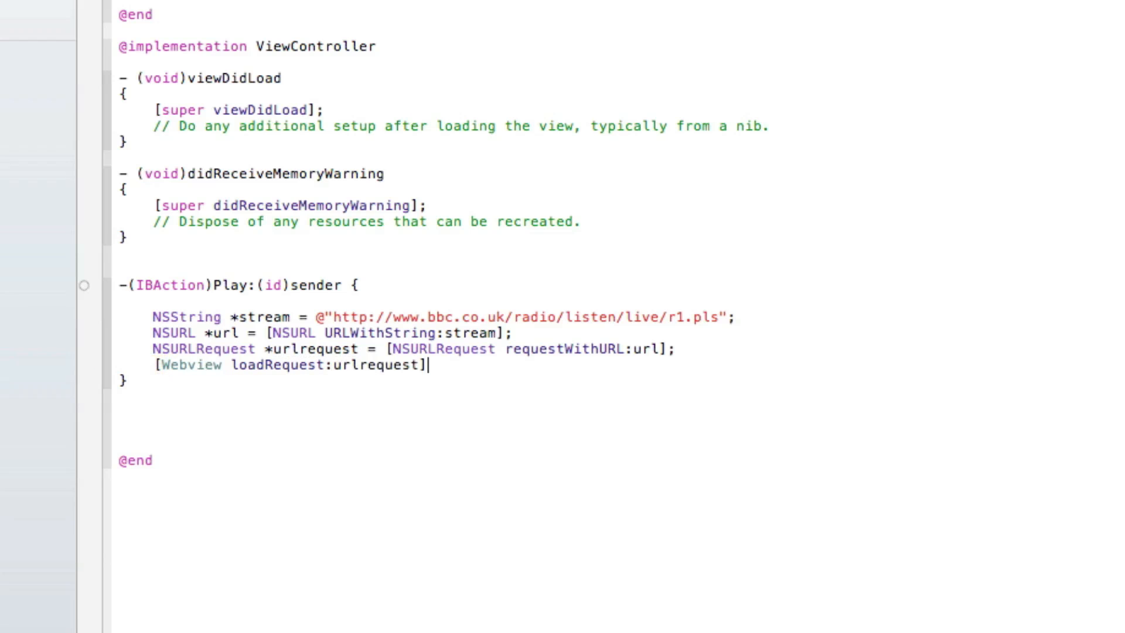
type(";")
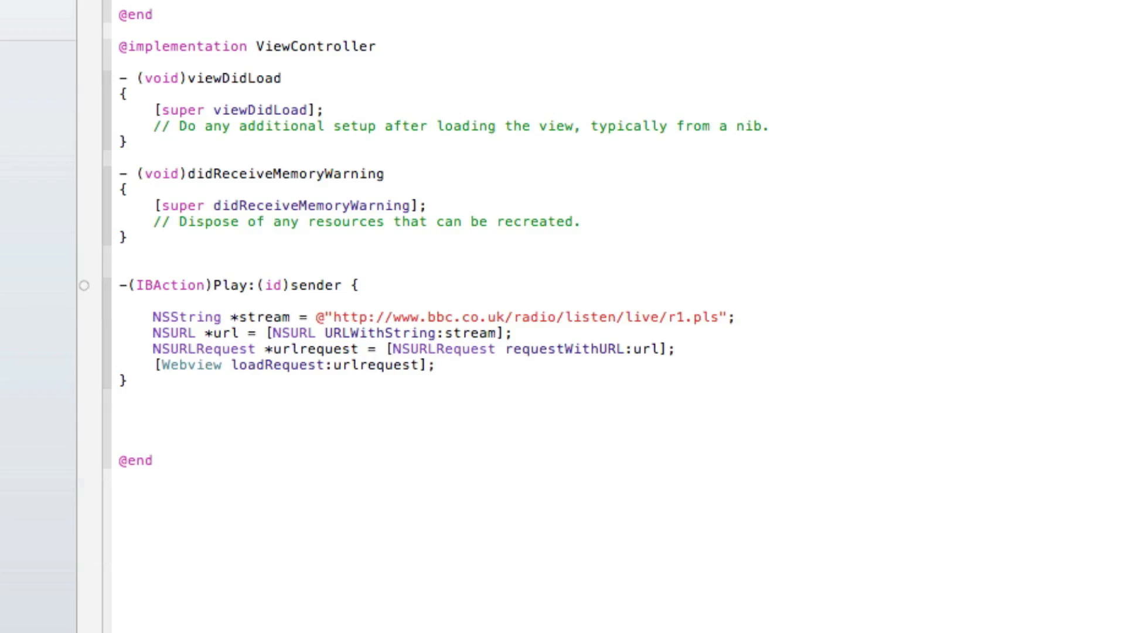
mouse_move(256, 21)
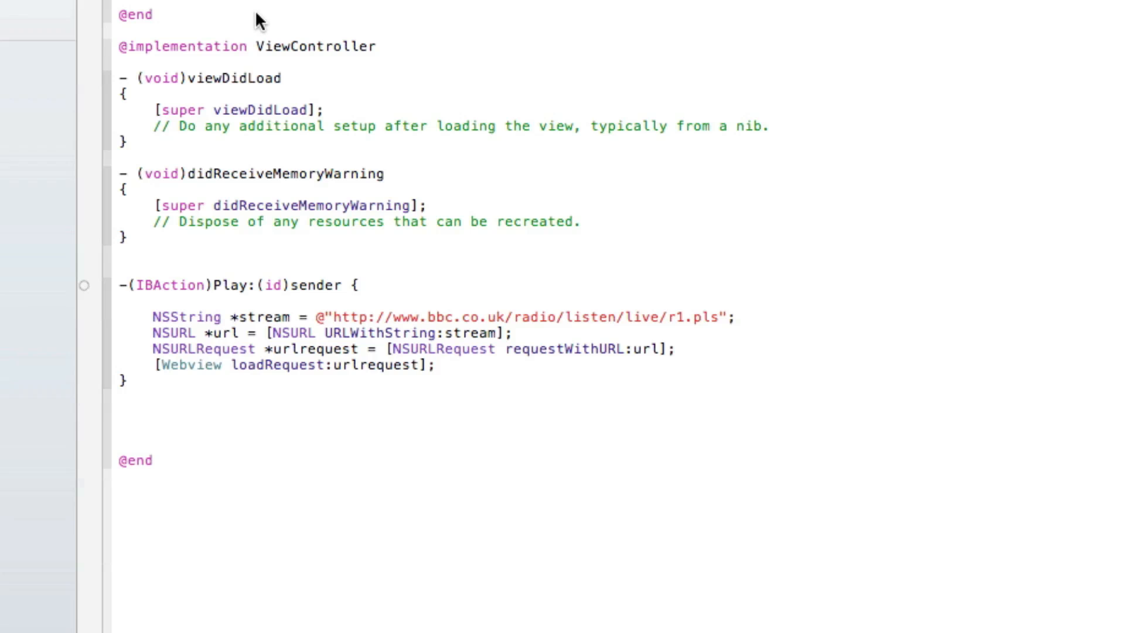
left_click(68, 143)
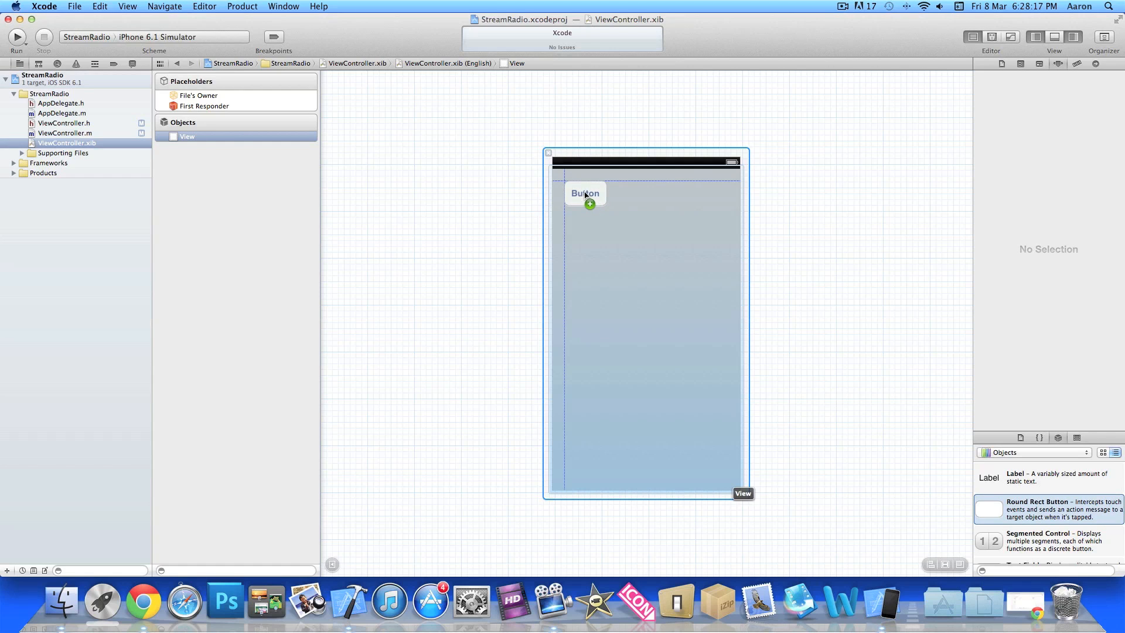
Title the button 'Play' and add a Web View resized to sit beside it
left_click(584, 192)
type("Play")
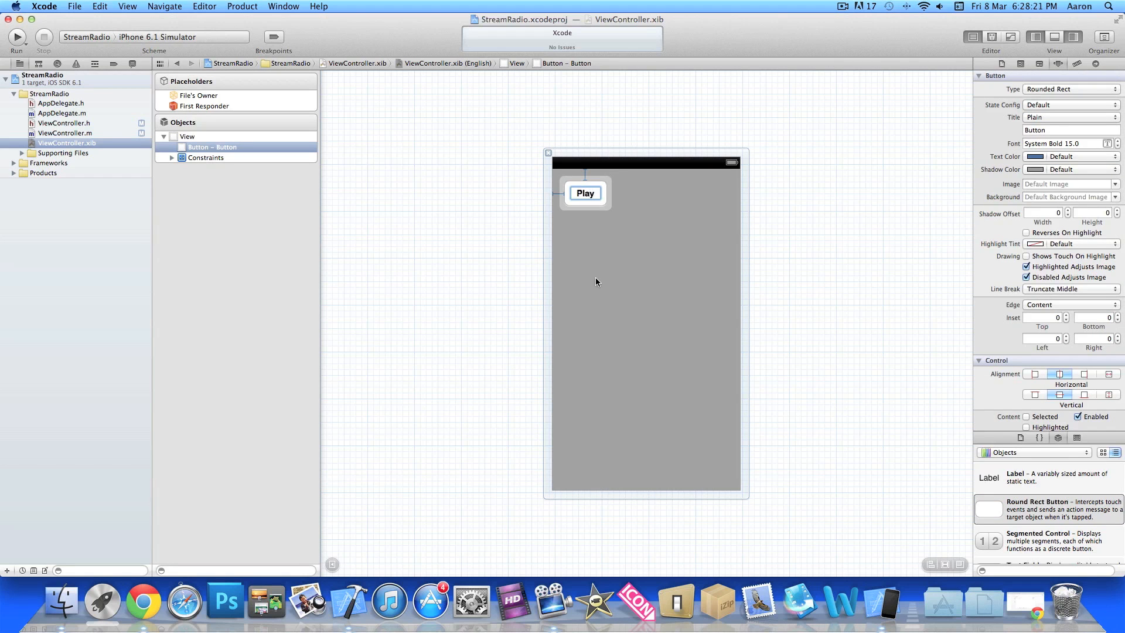
left_click(585, 192)
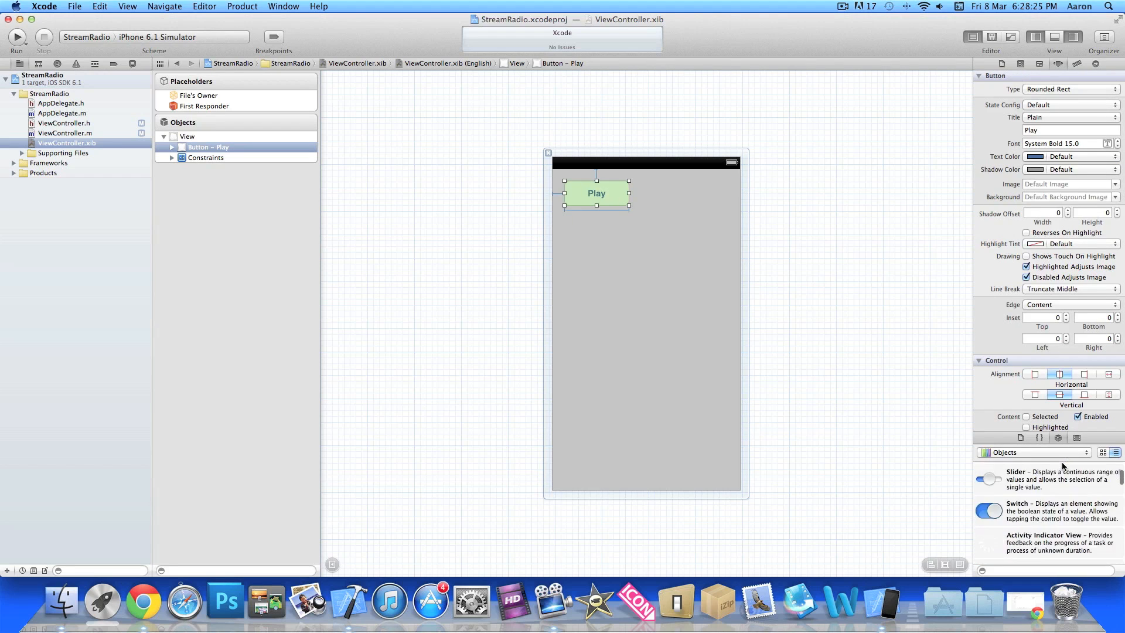
scroll("down", 3)
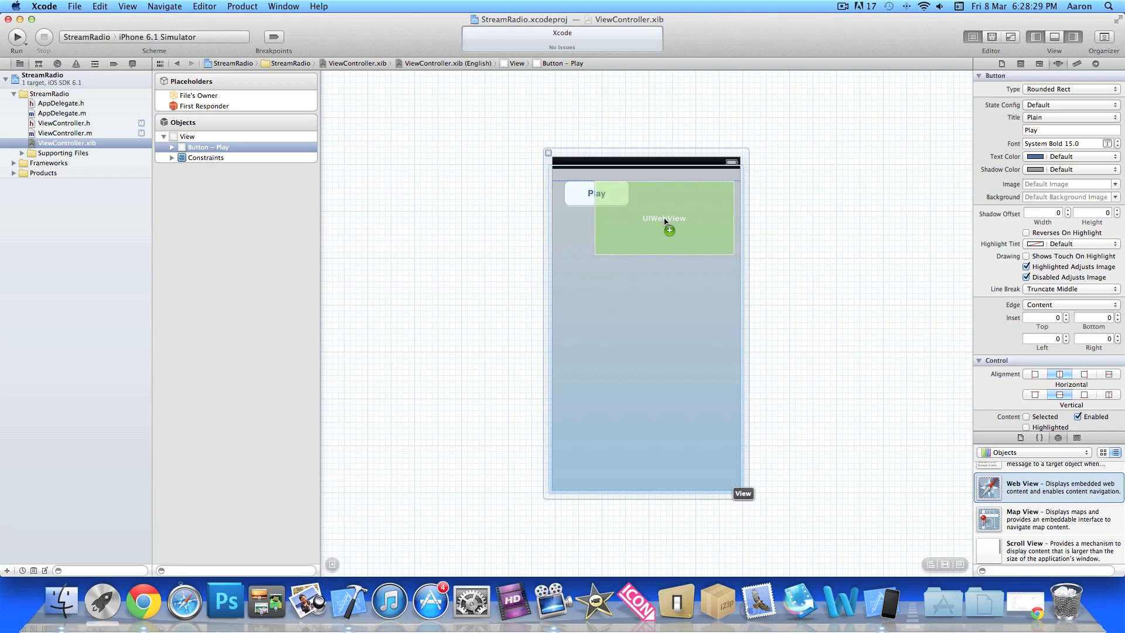
left_click(658, 218)
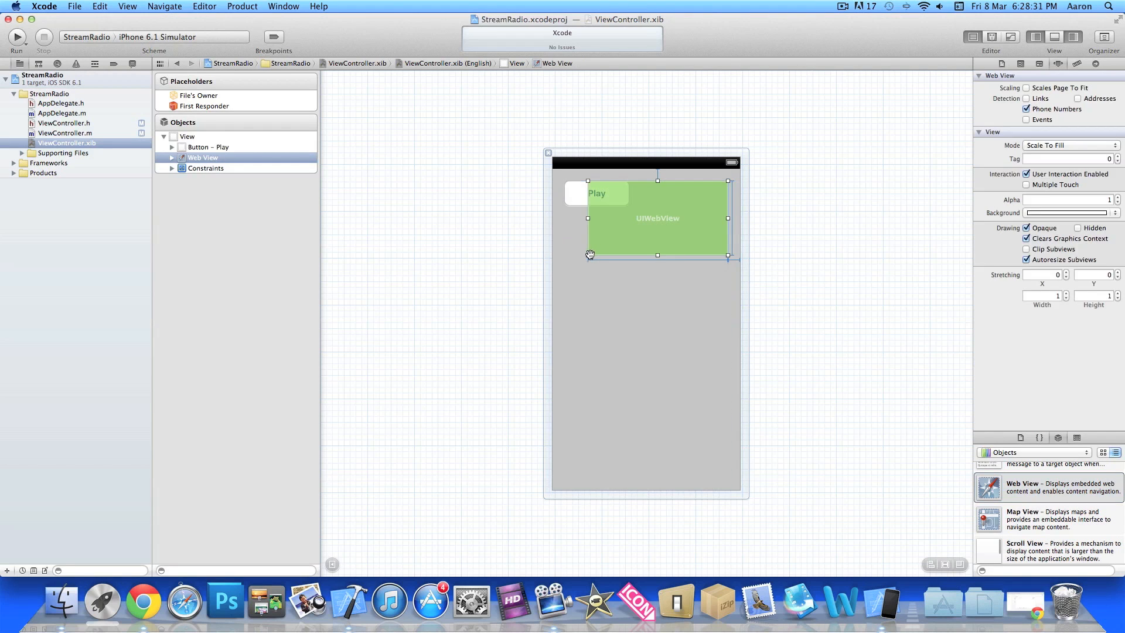
left_click_drag(588, 255, 635, 202)
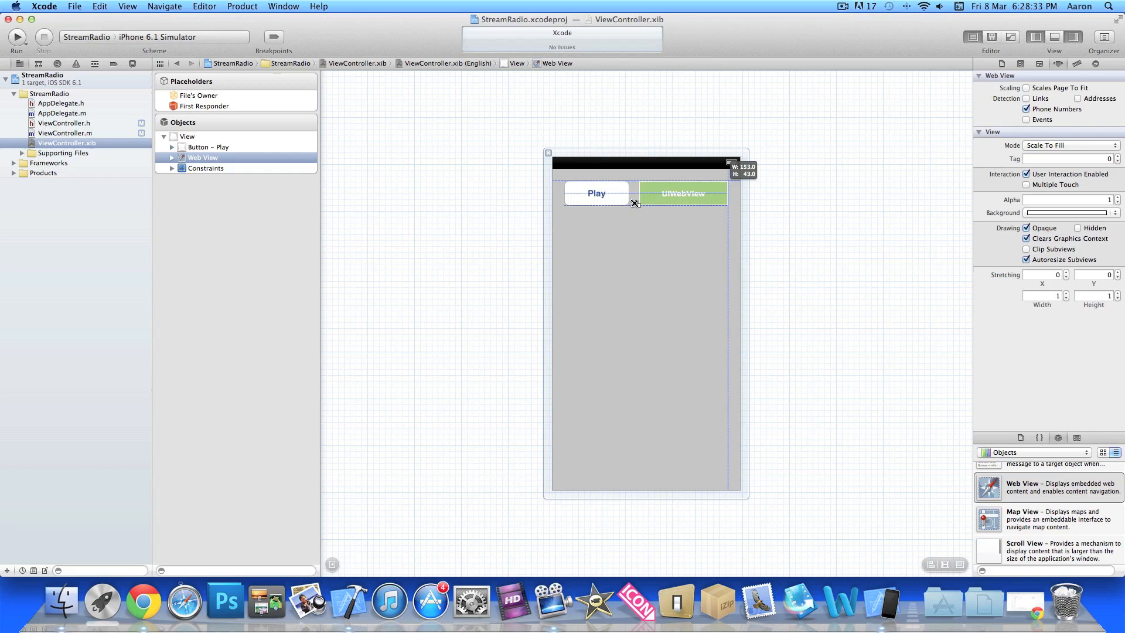
left_click(186, 136)
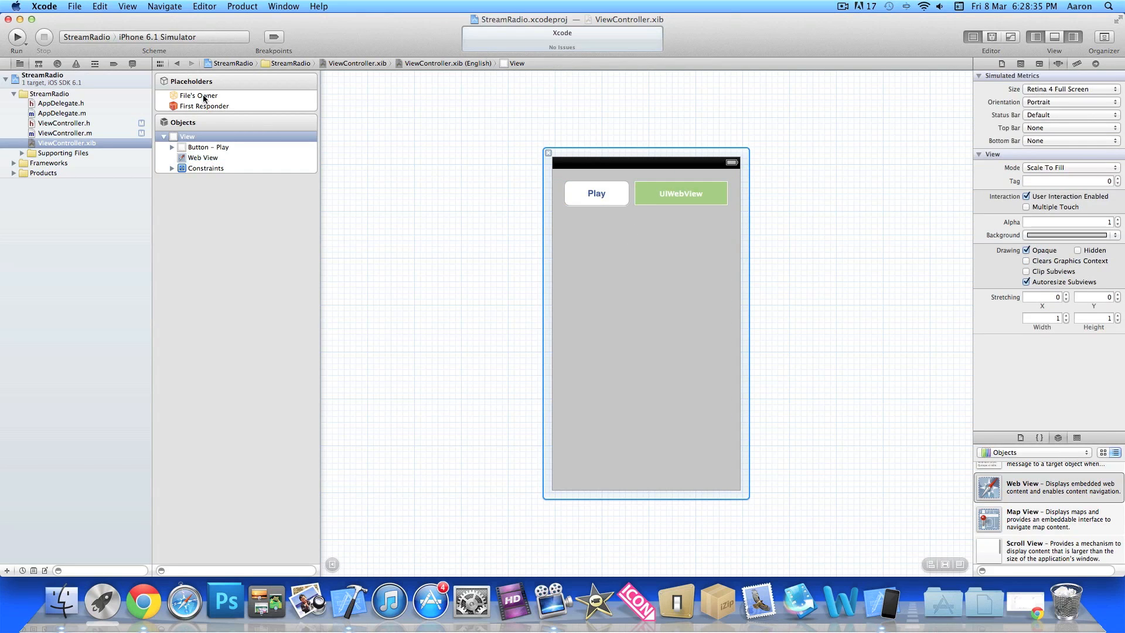
Wire File's Owner's Webview outlet to the web view and its Play action to the Play button
left_click(198, 95)
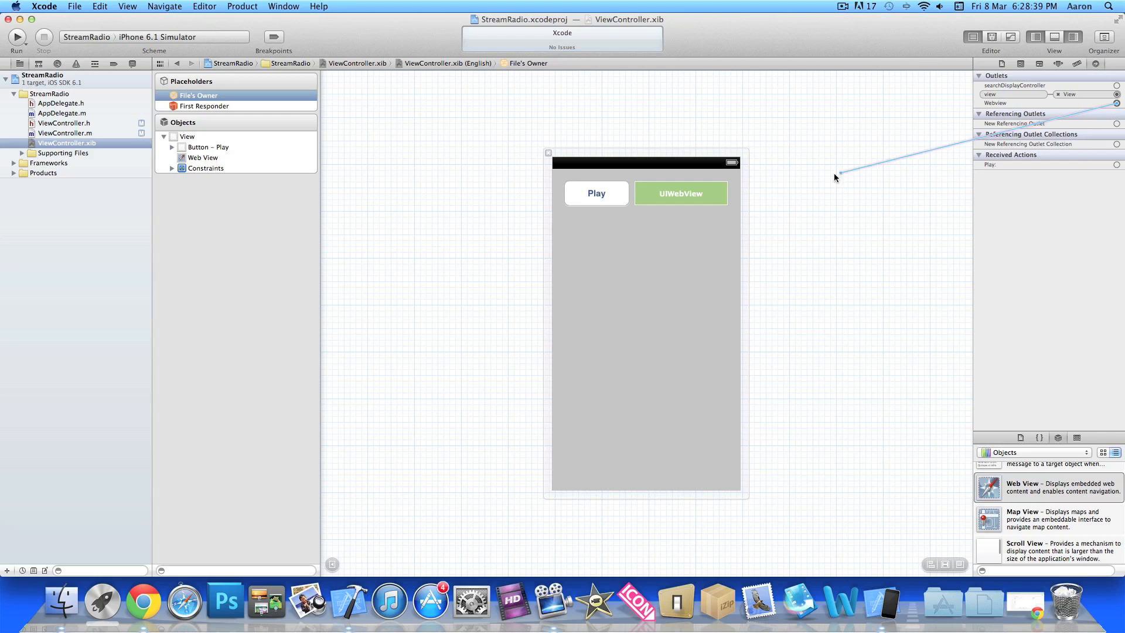
mouse_move(700, 198)
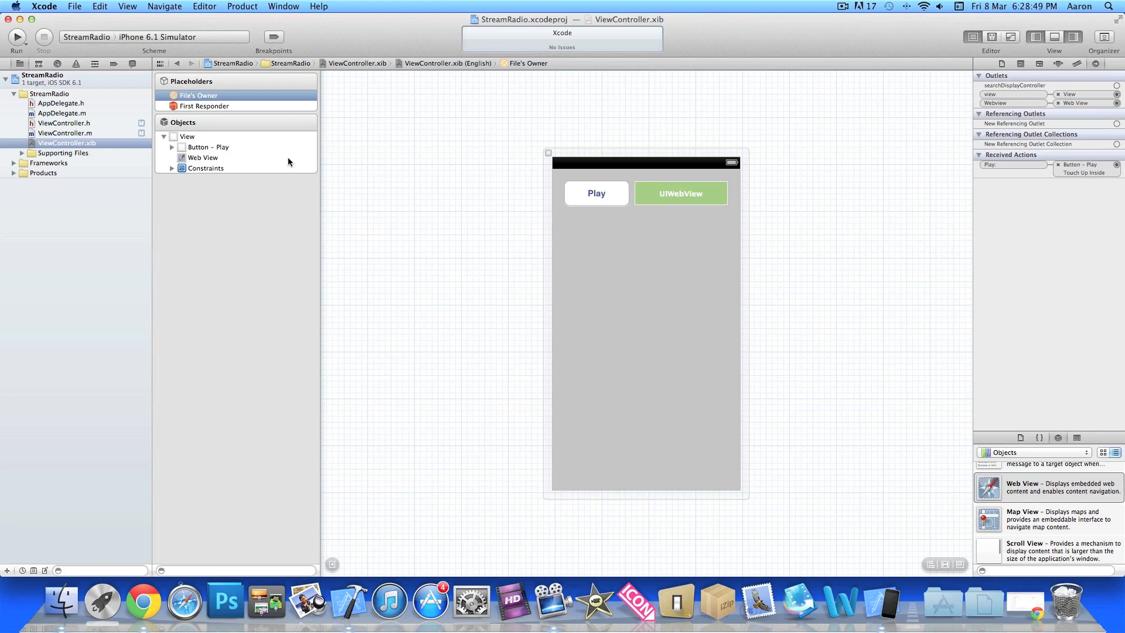
left_click(16, 36)
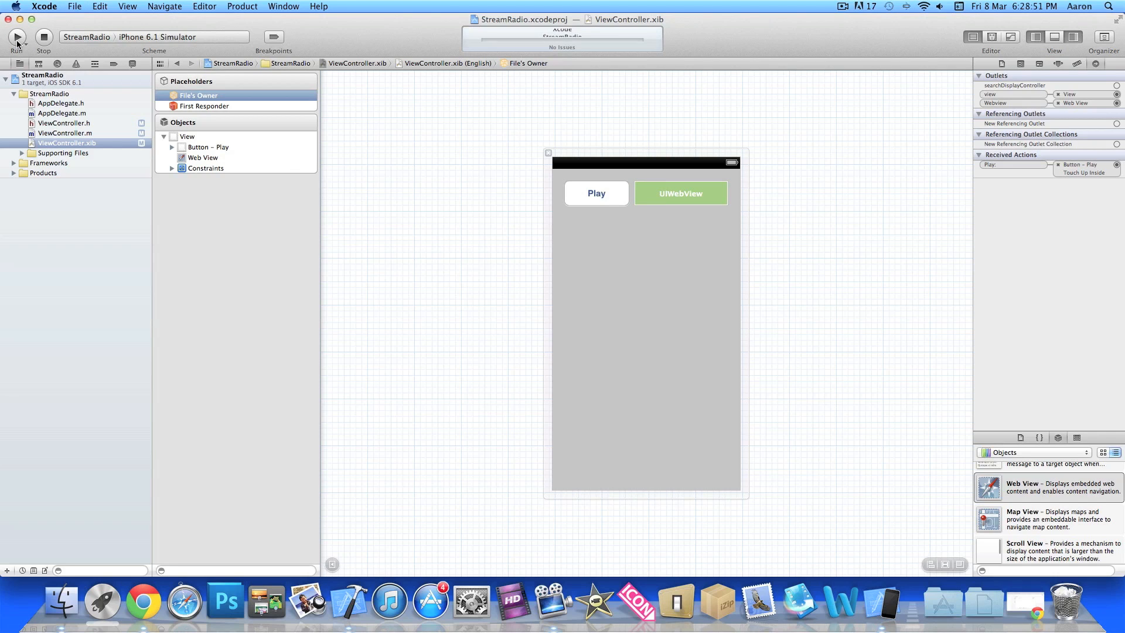
Build StreamRadio and launch it on the iPhone 6.1 Simulator
left_click(16, 37)
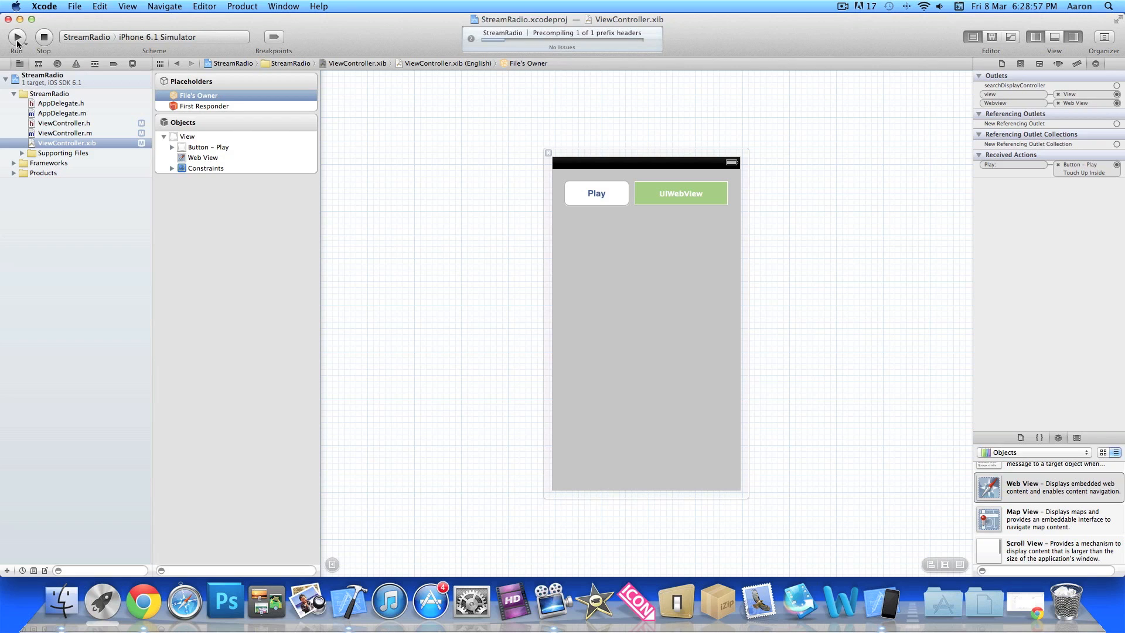
left_click(15, 36)
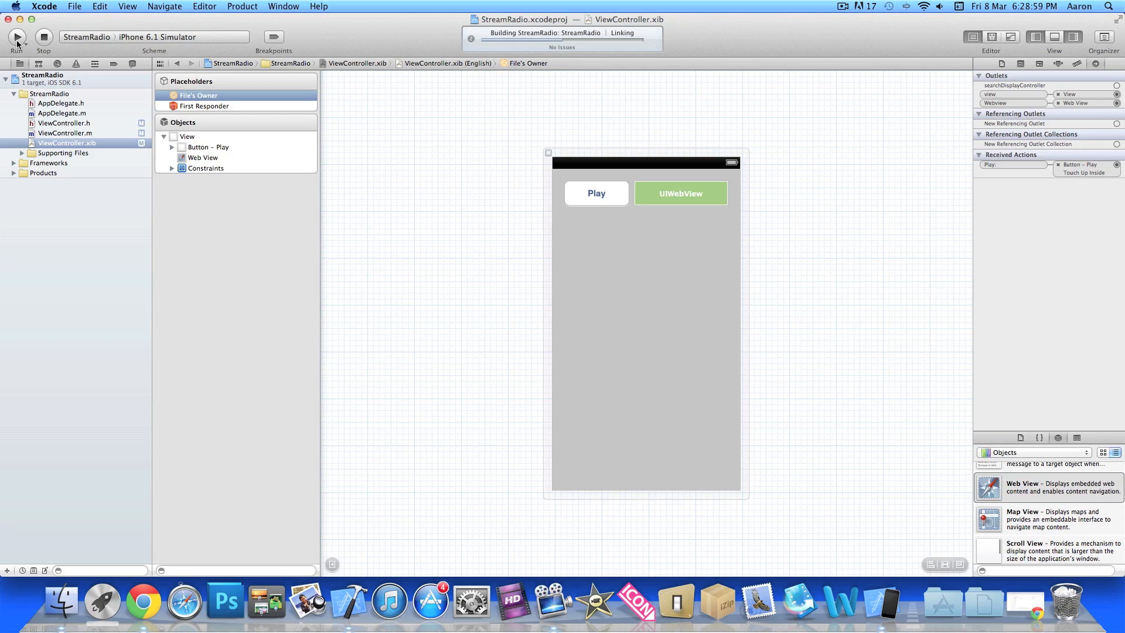
left_click(15, 38)
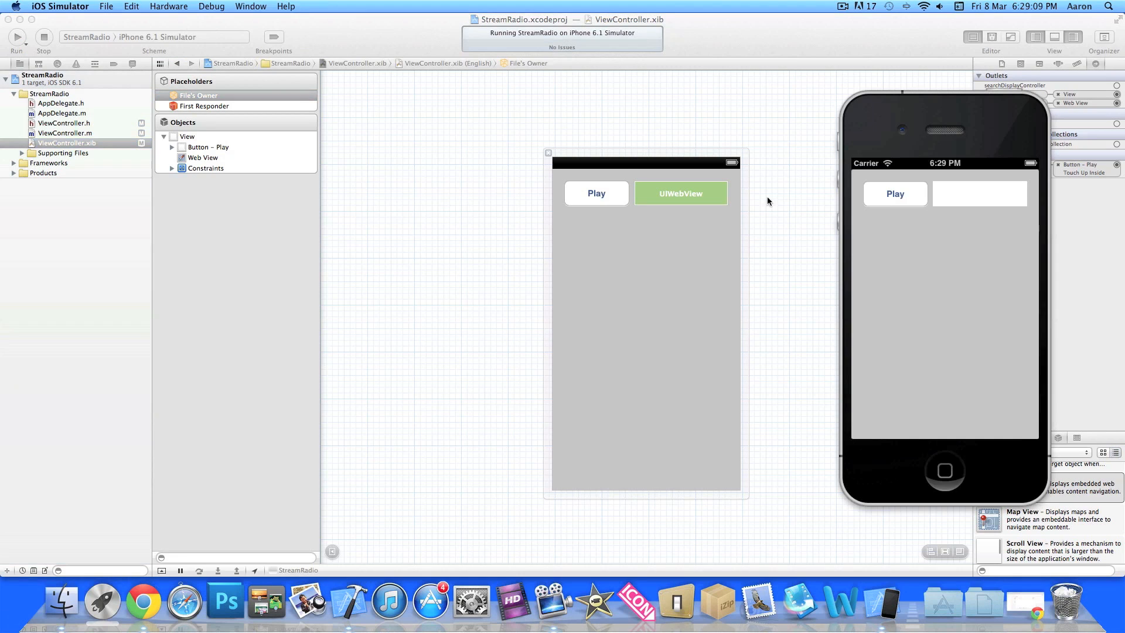
Tap Play to start the BBC Radio 1 stream, then dismiss the full-screen player with Done
left_click(895, 194)
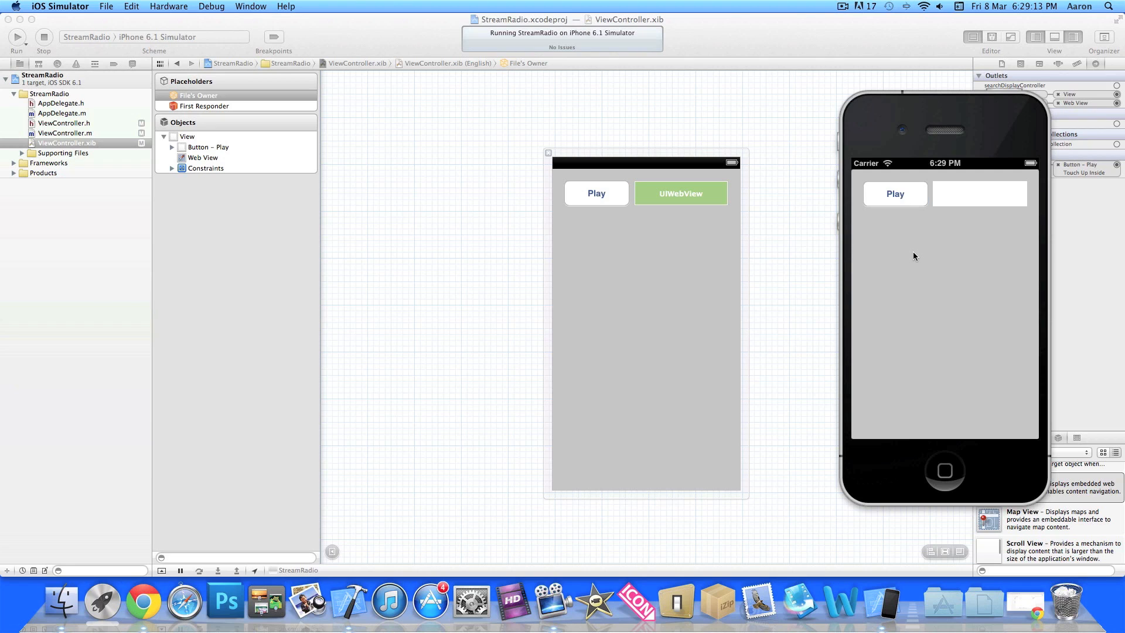
left_click(894, 192)
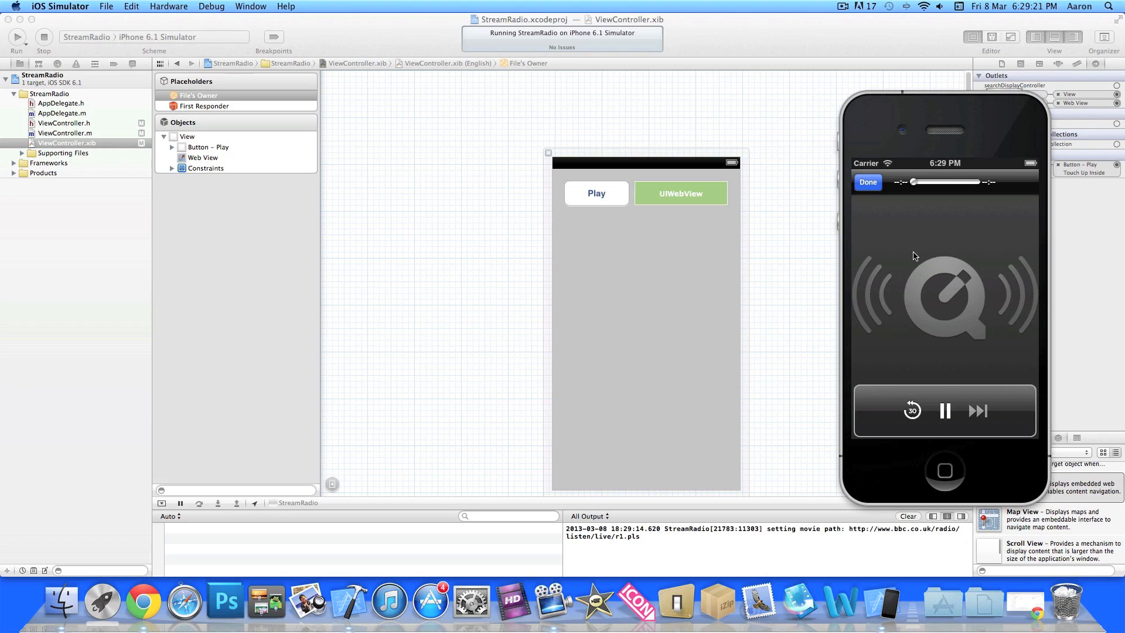
left_click(867, 181)
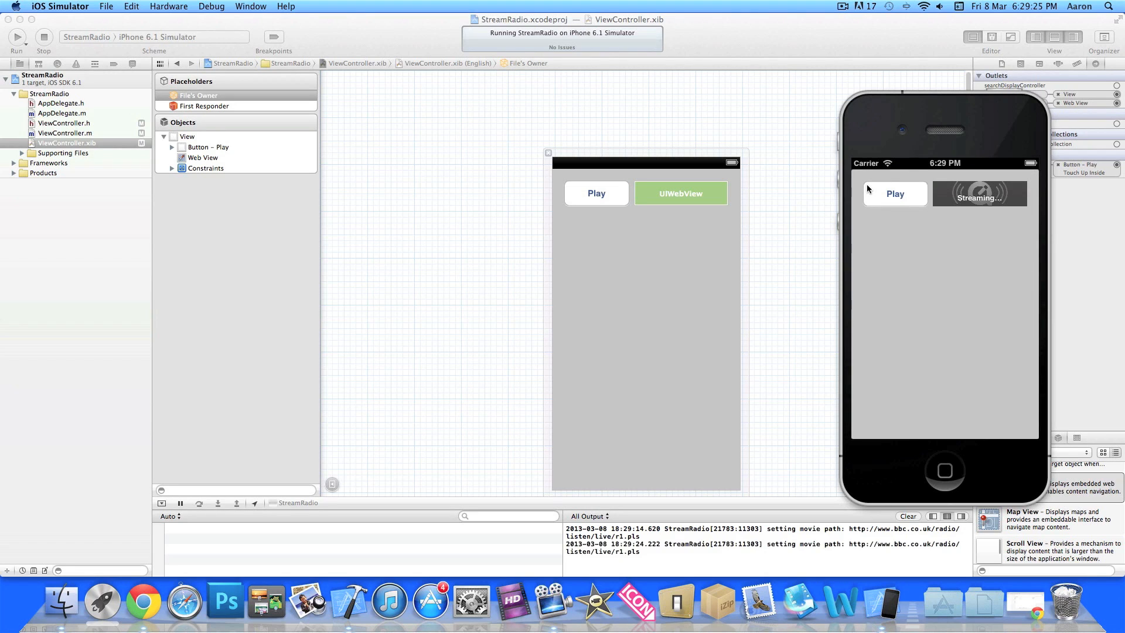
mouse_move(637, 525)
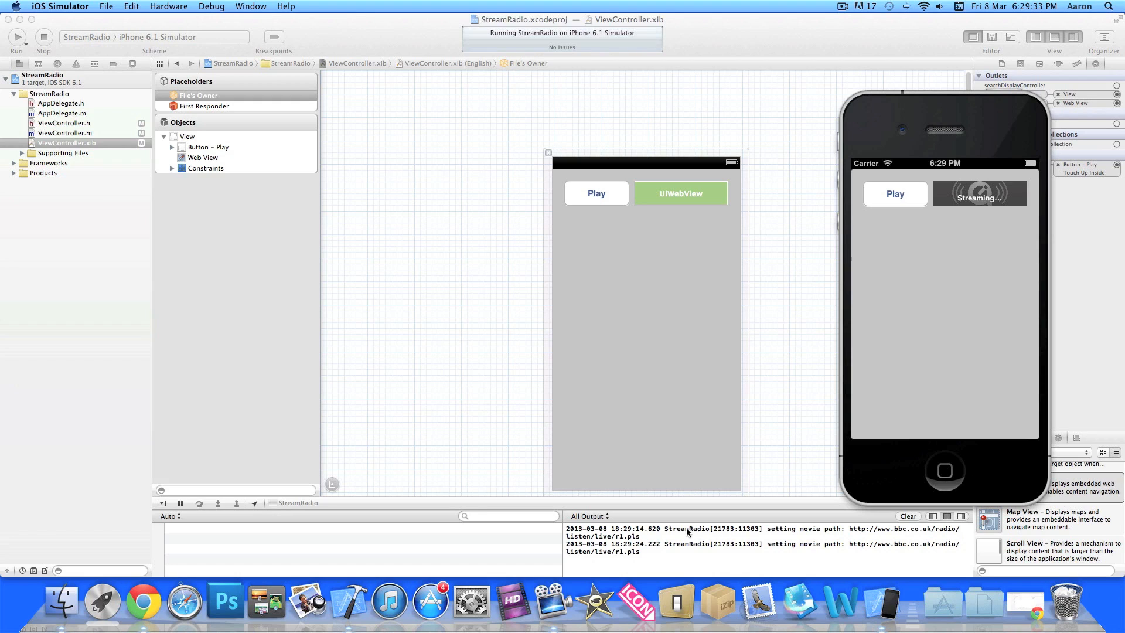
mouse_move(816, 549)
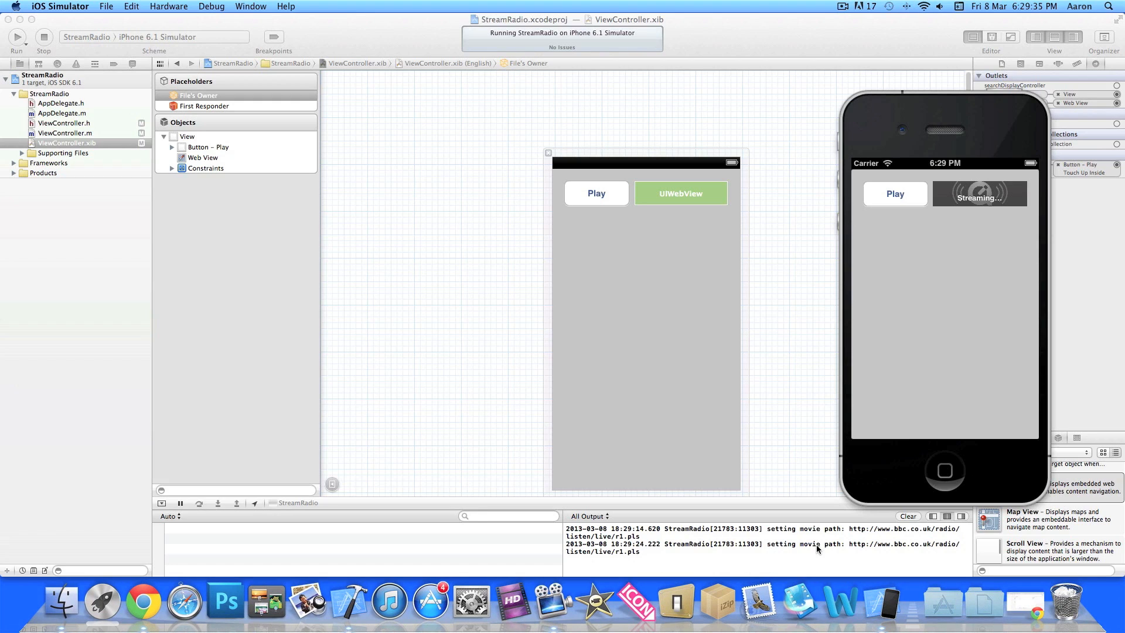